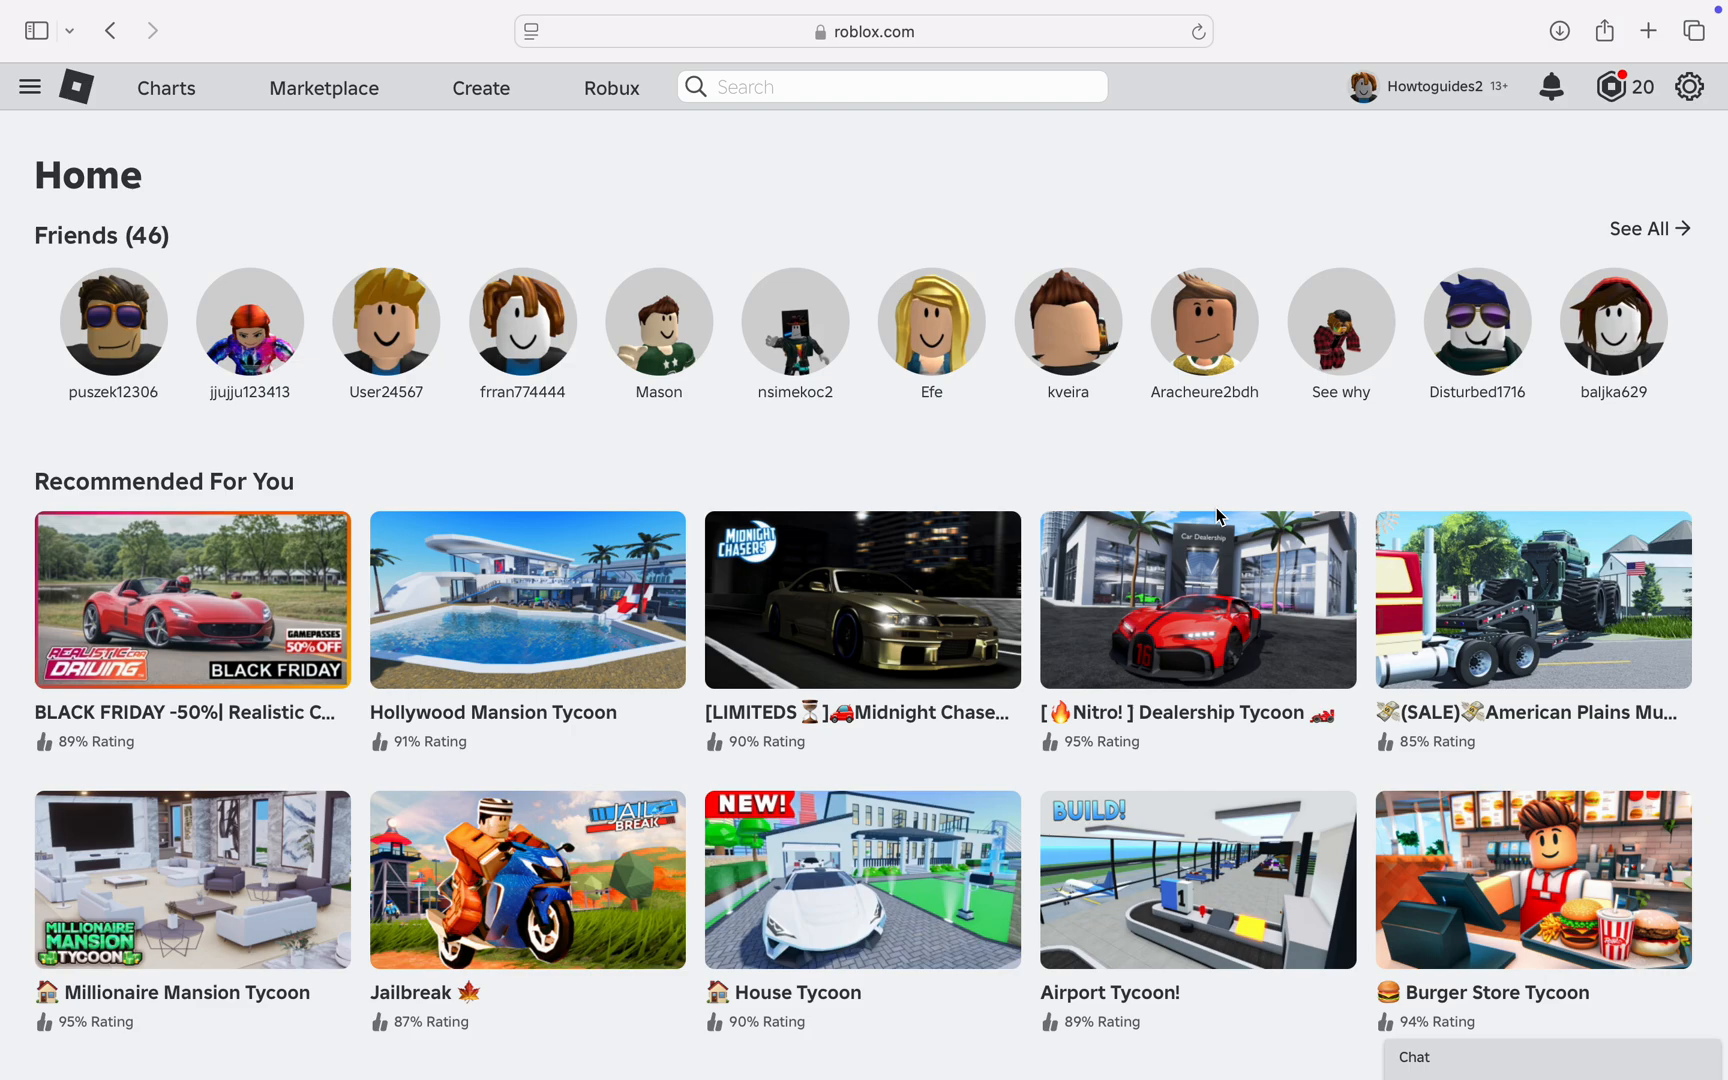
{"action": "mouse_move", "coordinate": [1166, 497]}
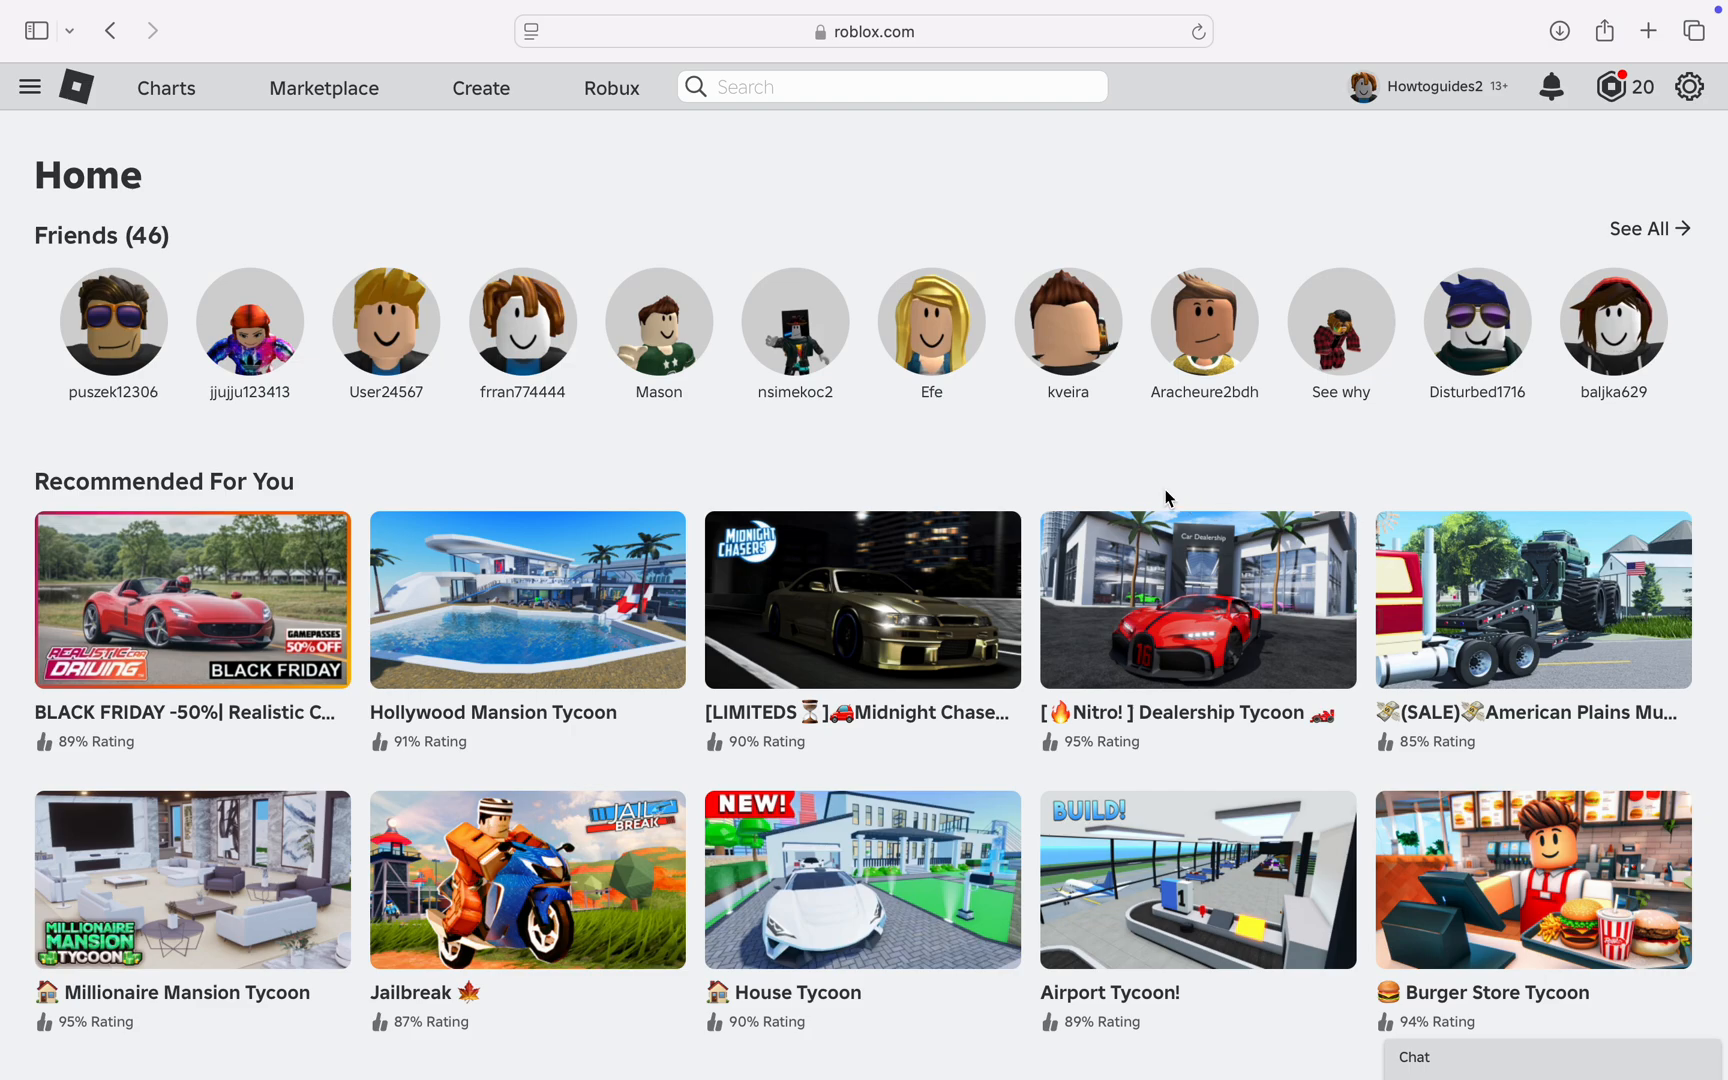
{"action": "mouse_move", "coordinate": [920, 478]}
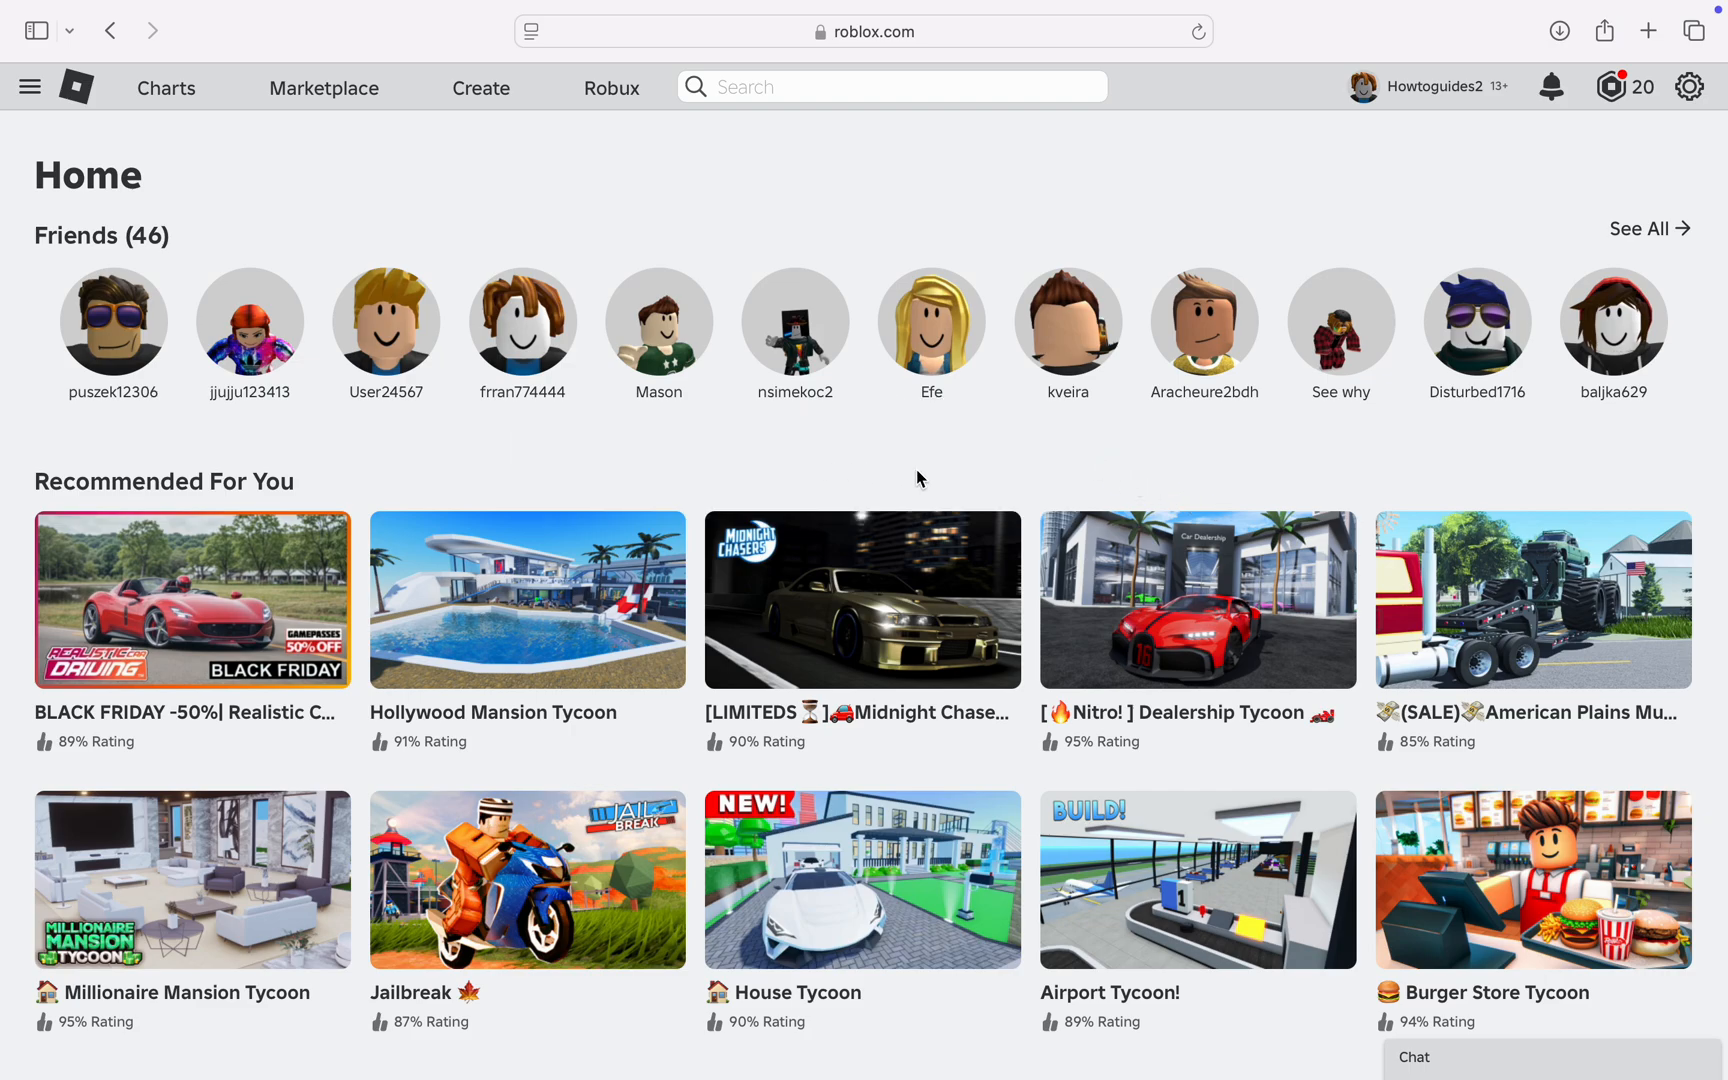
{"action": "mouse_move", "coordinate": [430, 208]}
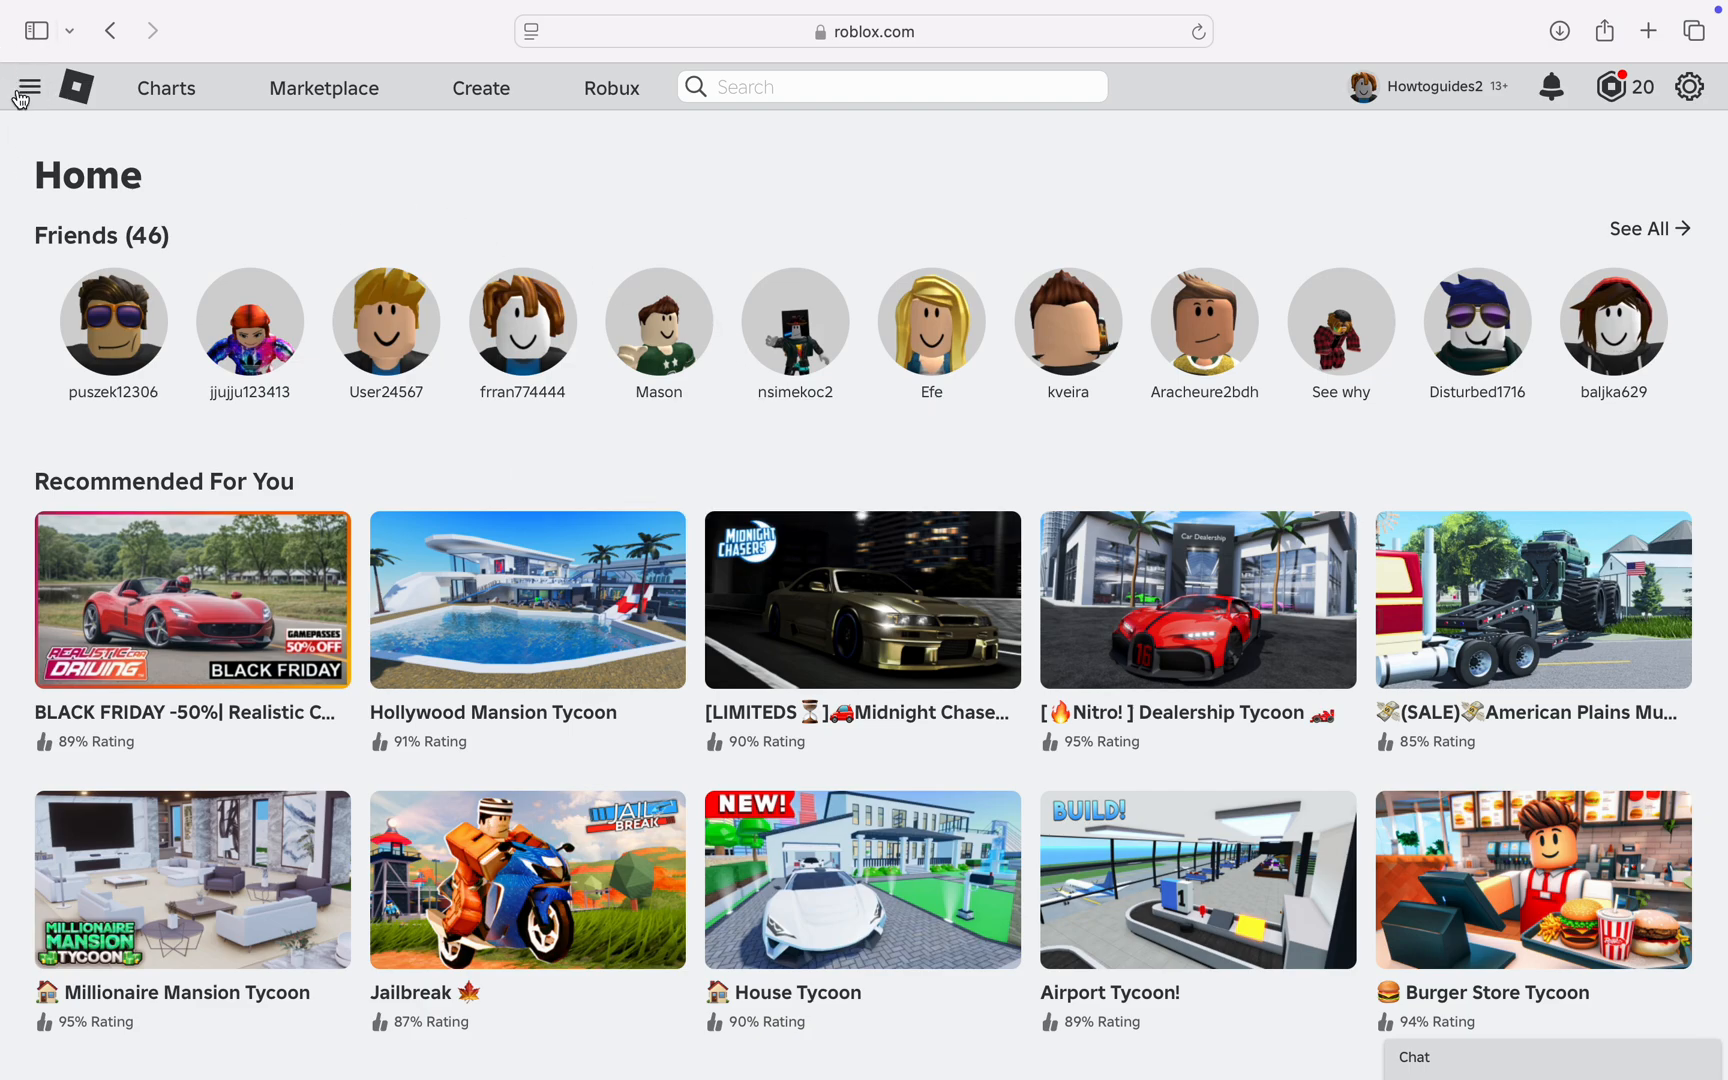
{"action": "mouse_move", "coordinate": [41, 127]}
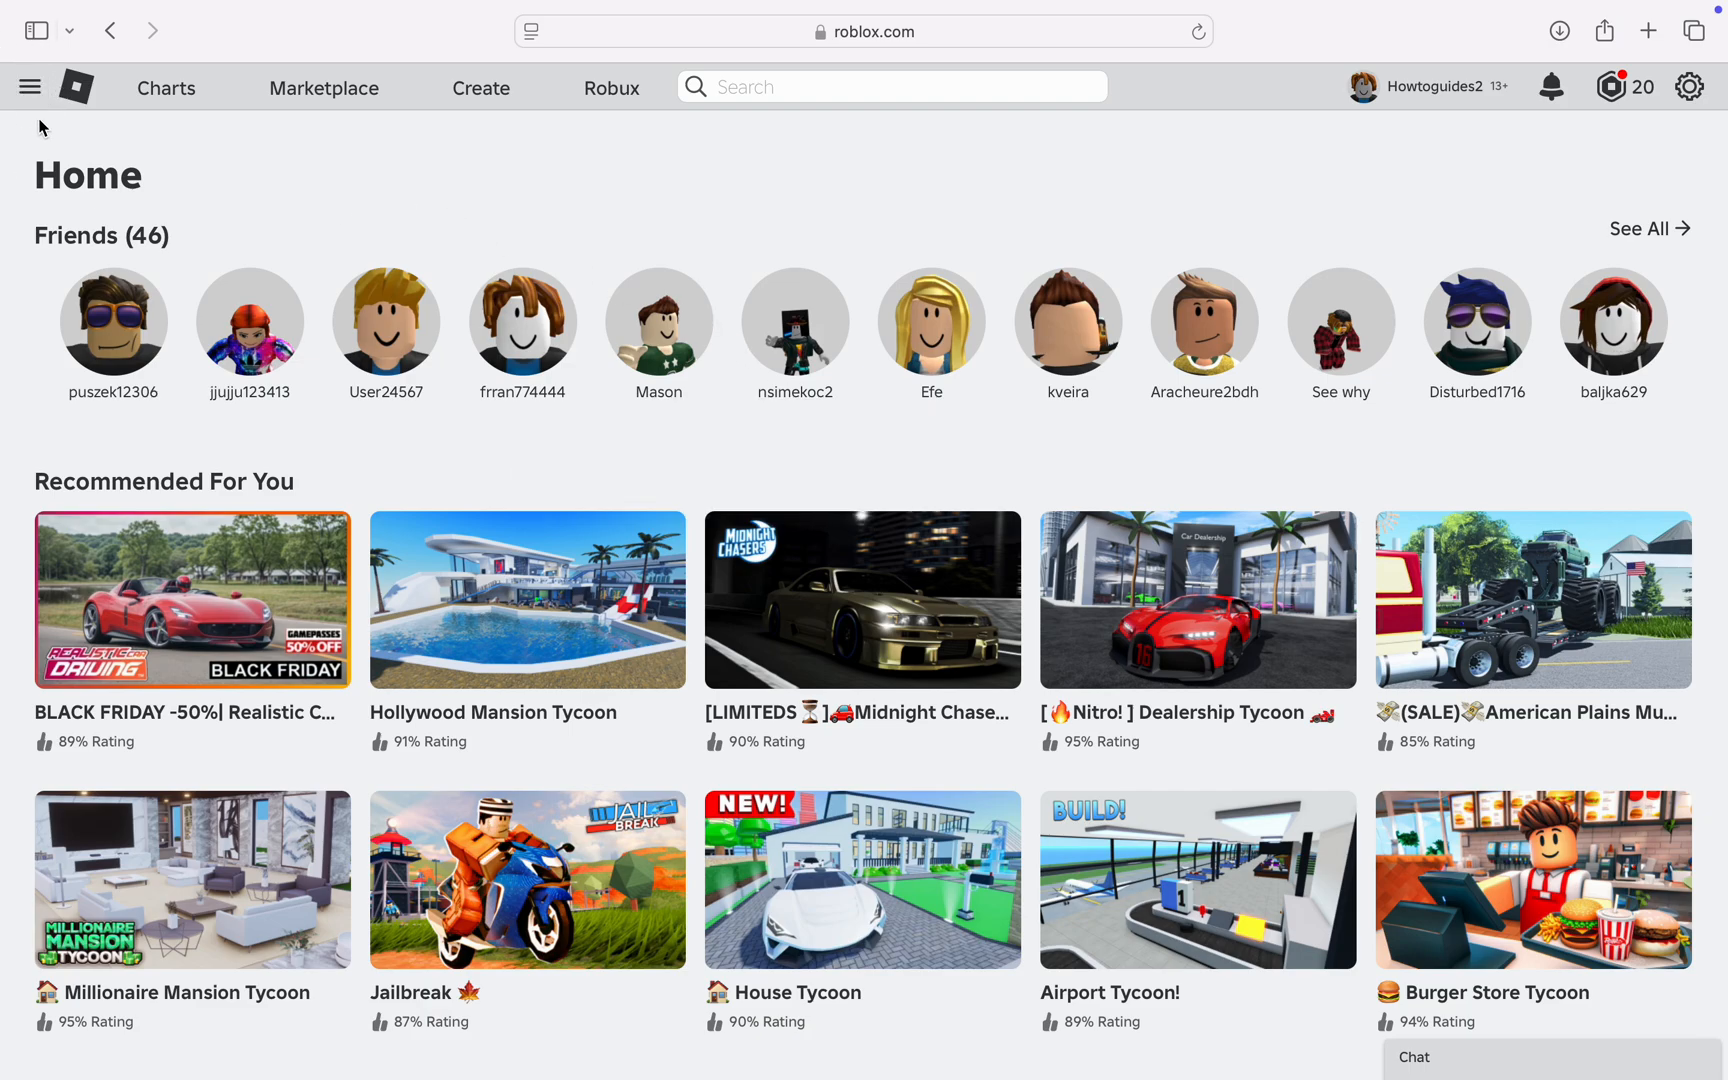
Step: Go to Communities via the site menu and select Testnet12
{"action": "left_click", "coordinate": [30, 87]}
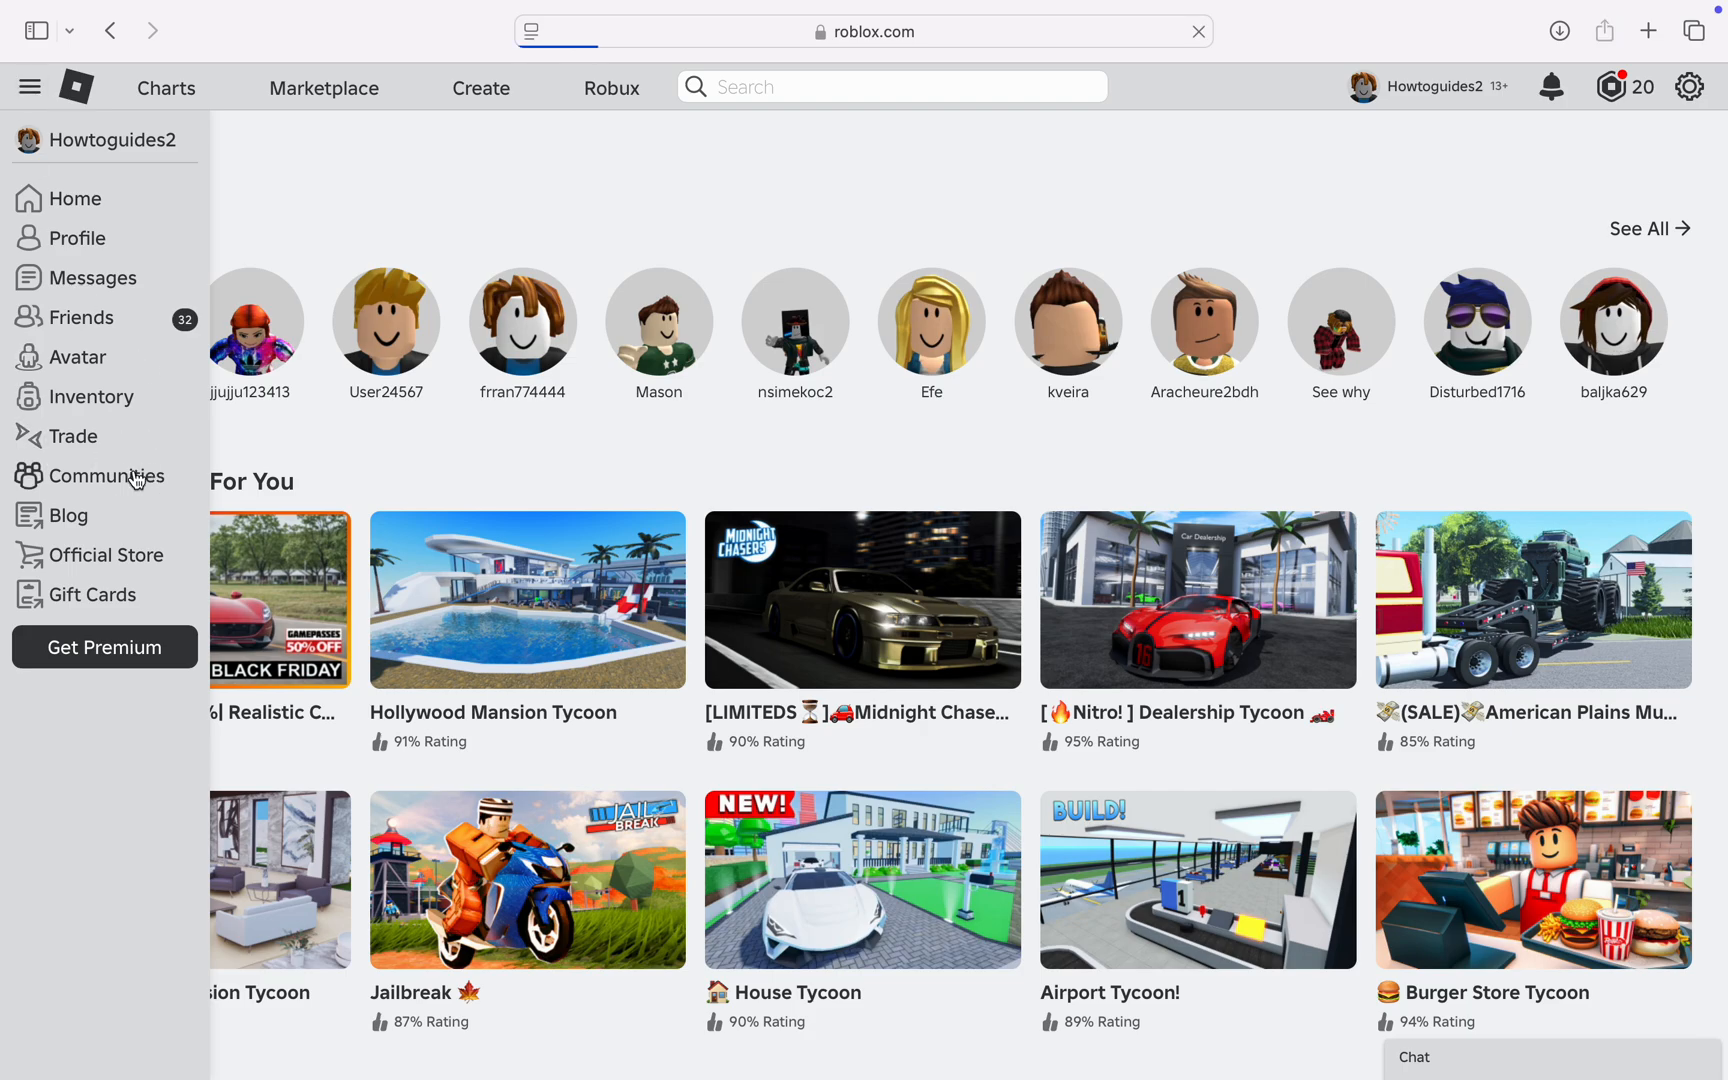
{"action": "left_click", "coordinate": [105, 475]}
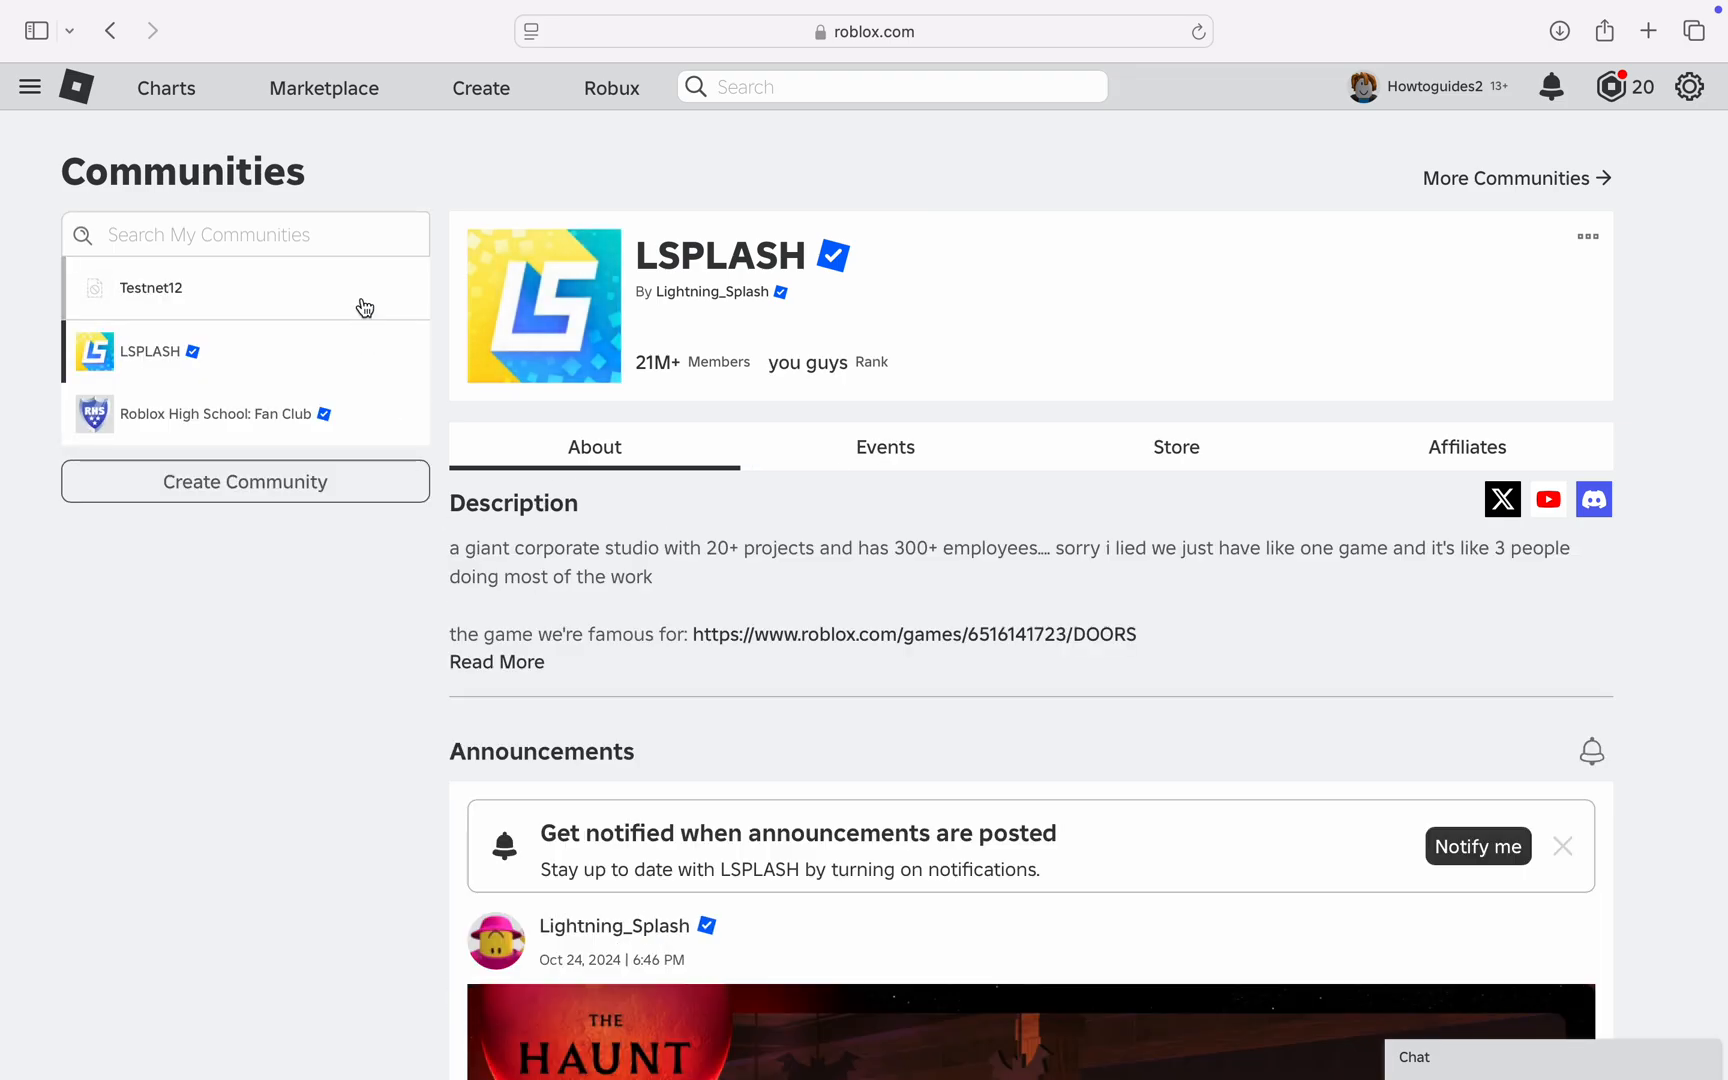
{"action": "left_click", "coordinate": [1198, 31]}
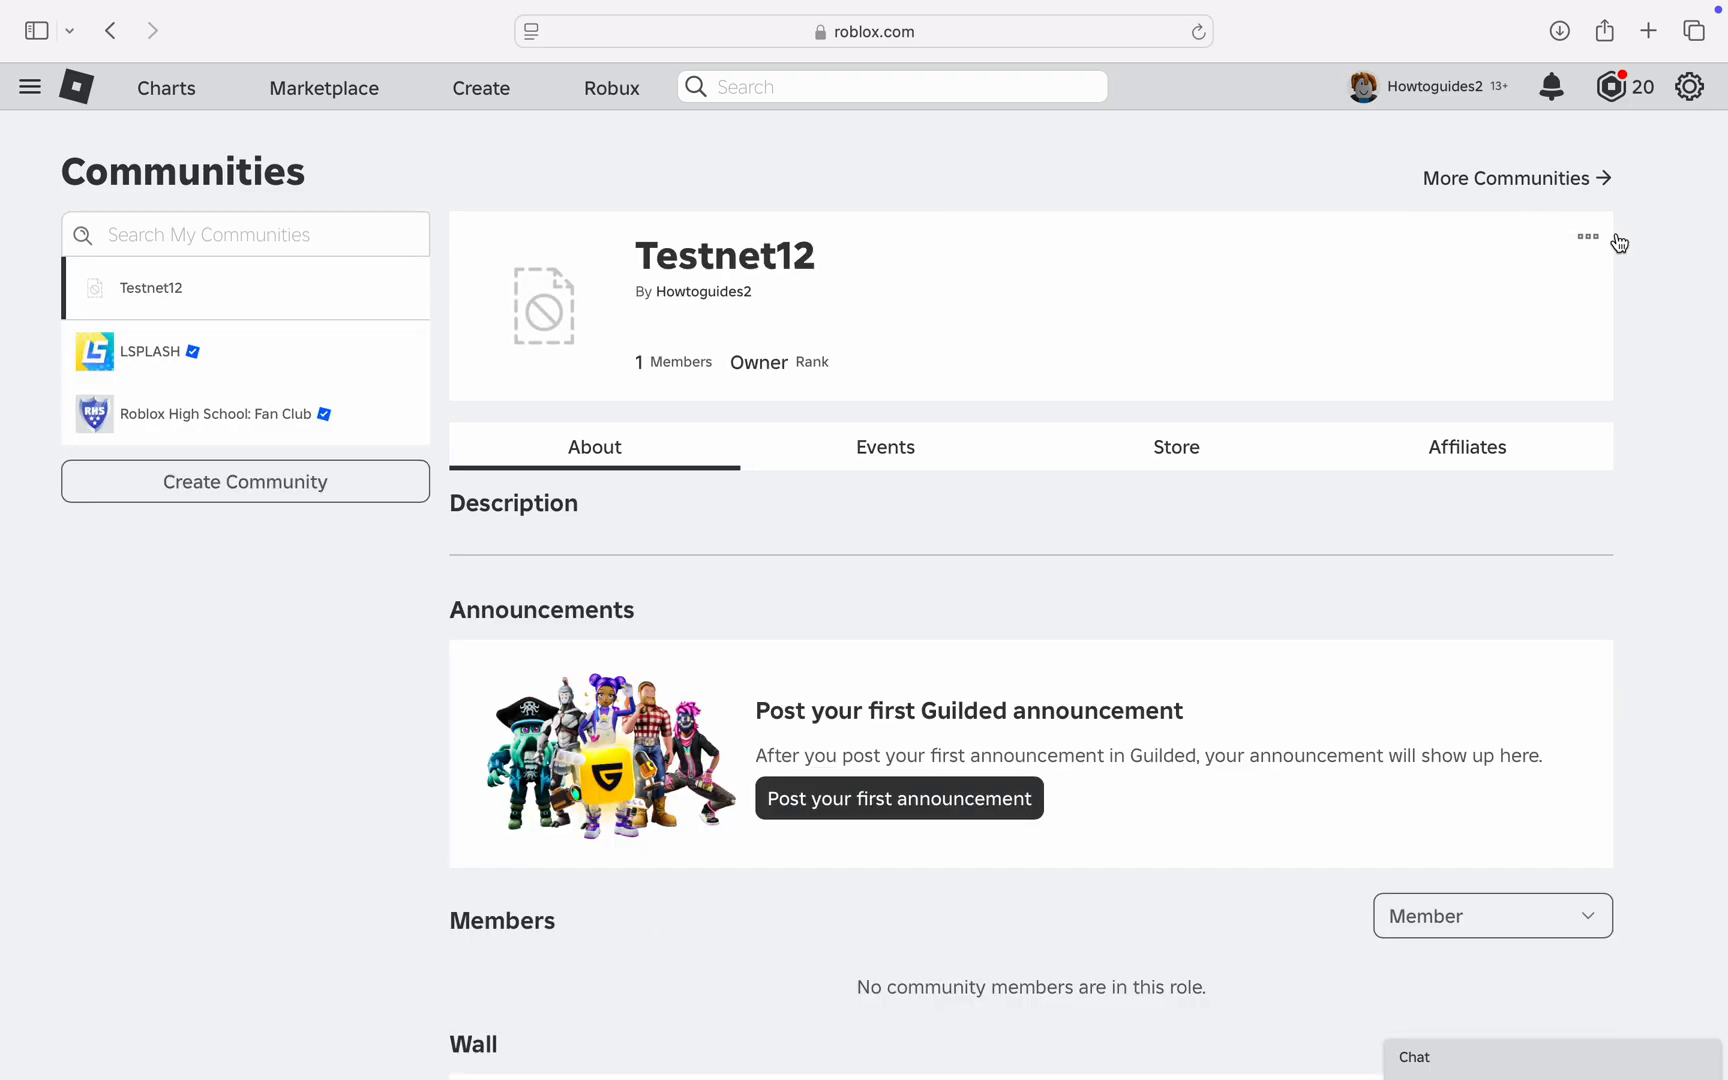
{"action": "mouse_move", "coordinate": [1659, 262]}
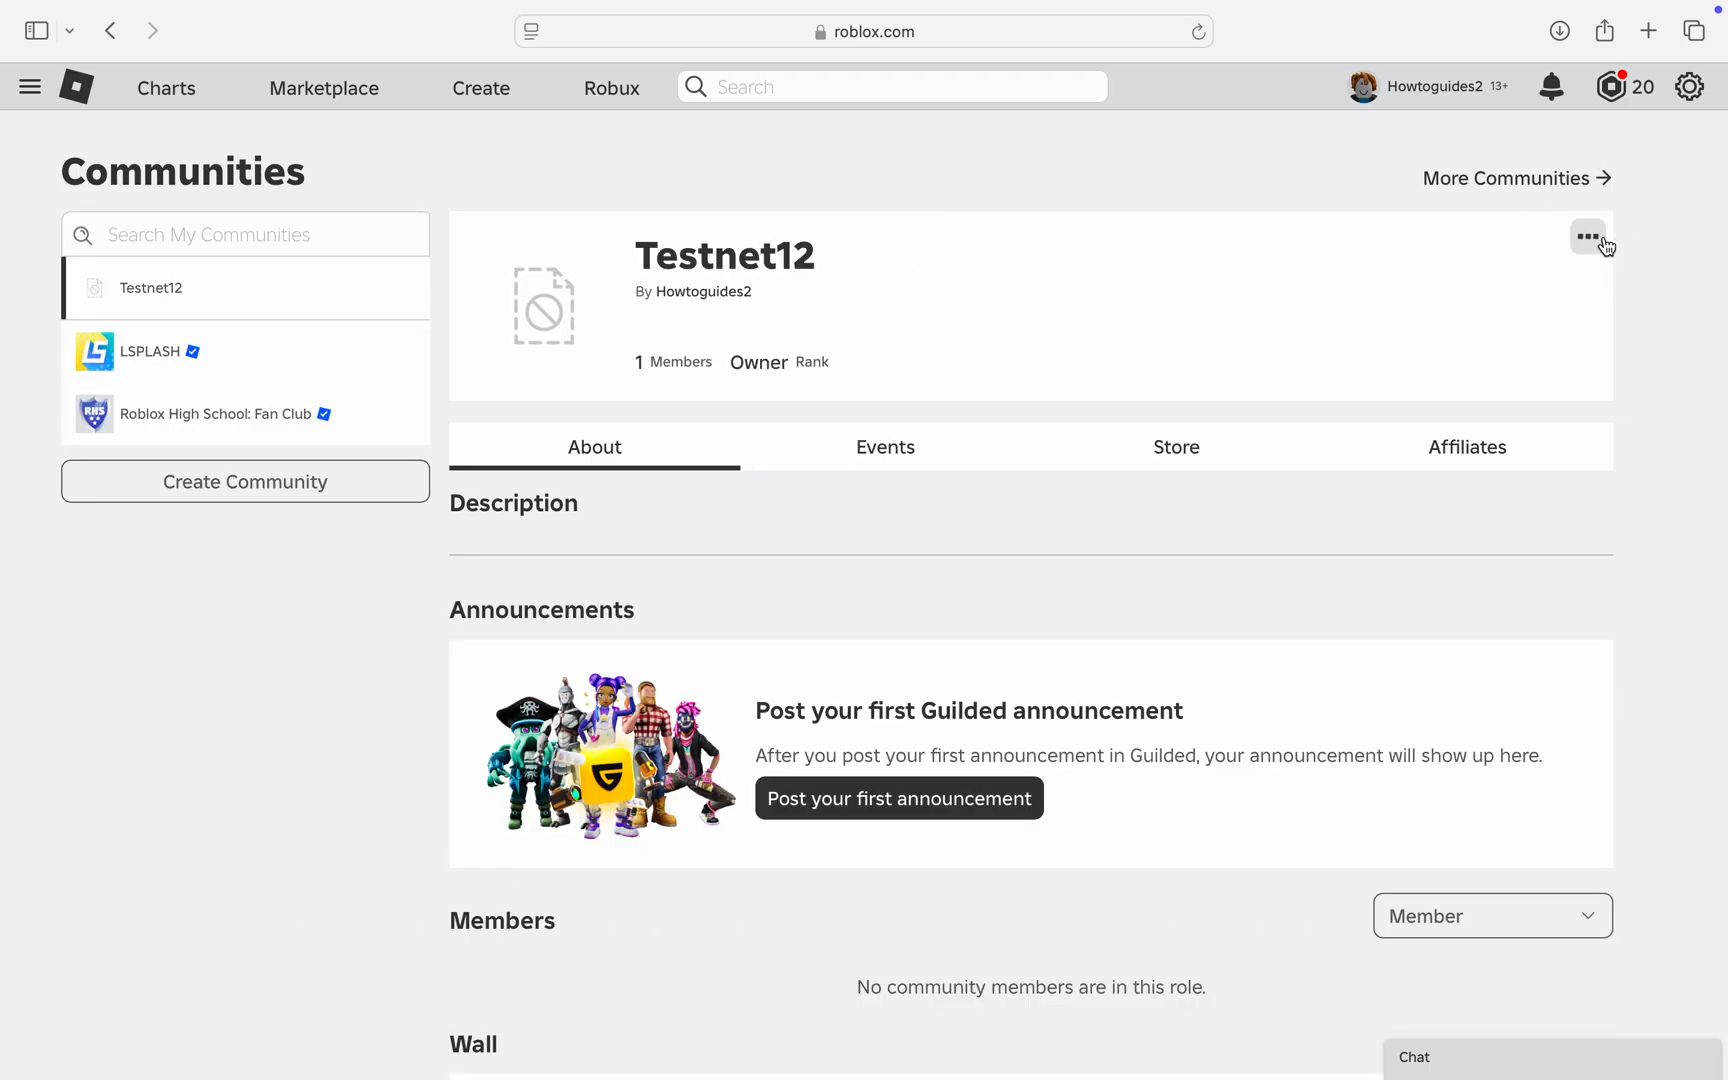
Step: Open Testnet12's configuration page from the community header's three-dot menu
{"action": "left_click", "coordinate": [1587, 236]}
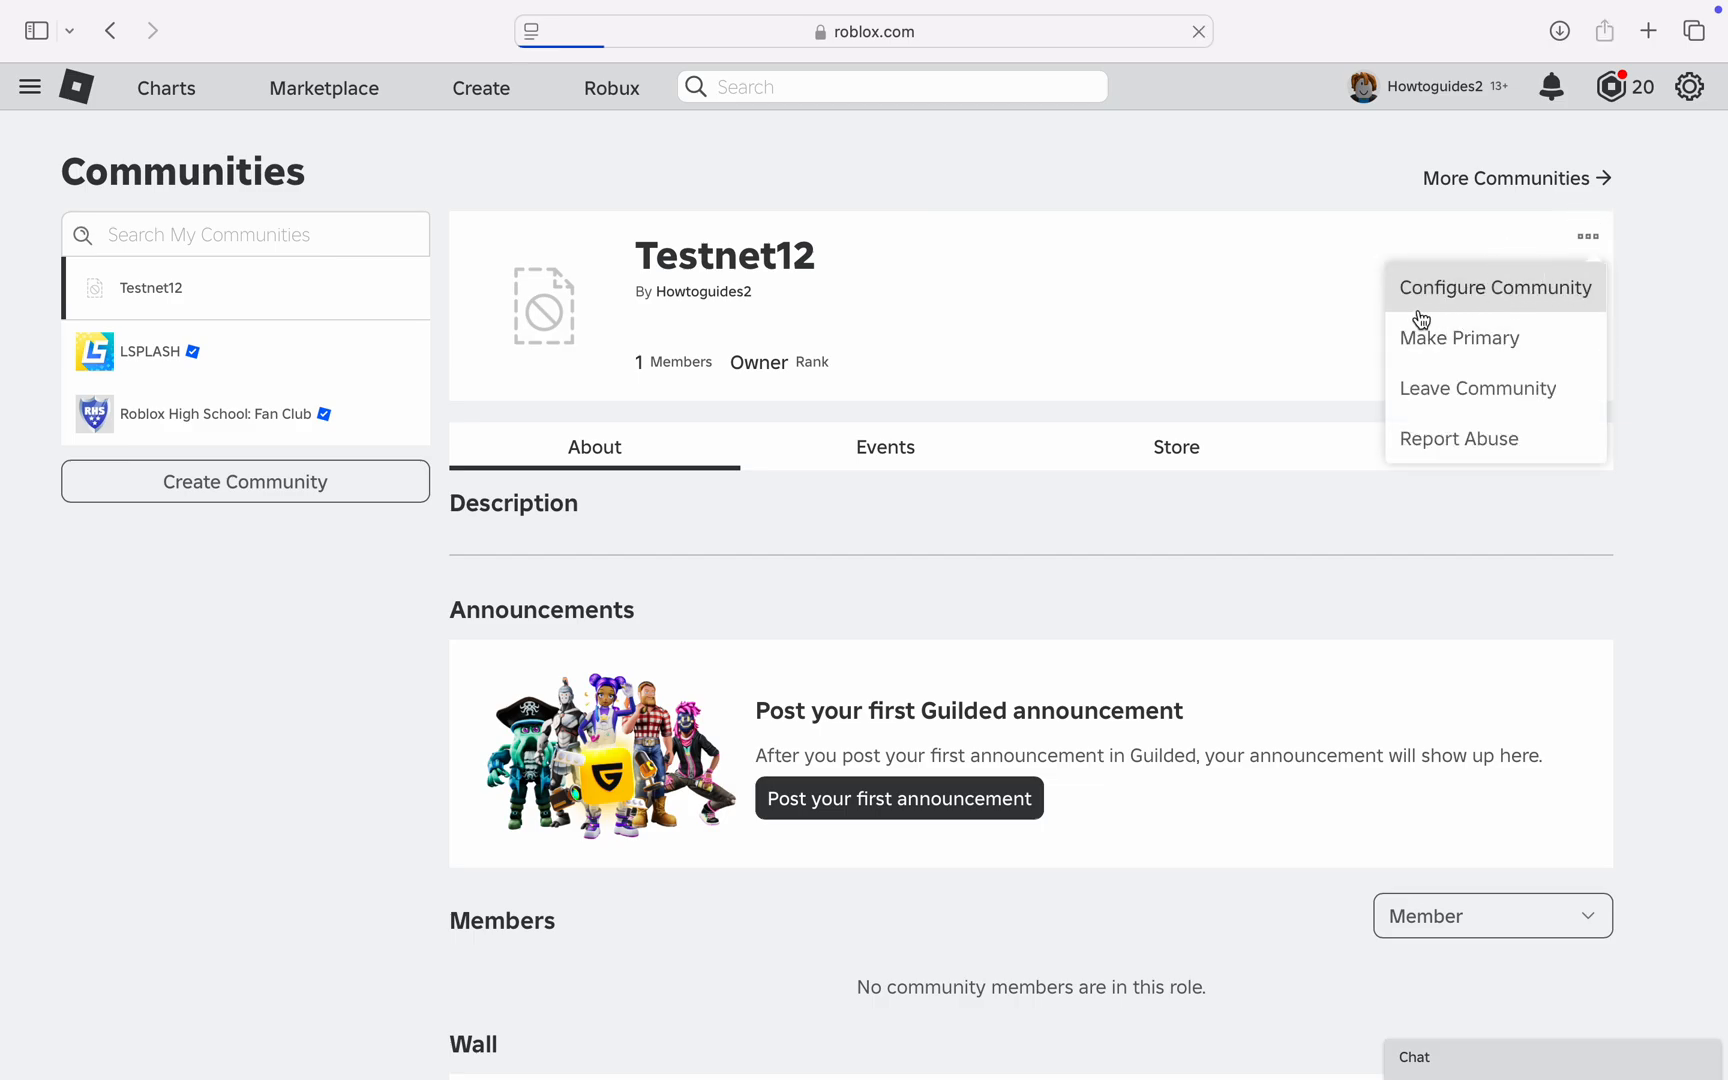
{"action": "left_click", "coordinate": [1494, 288]}
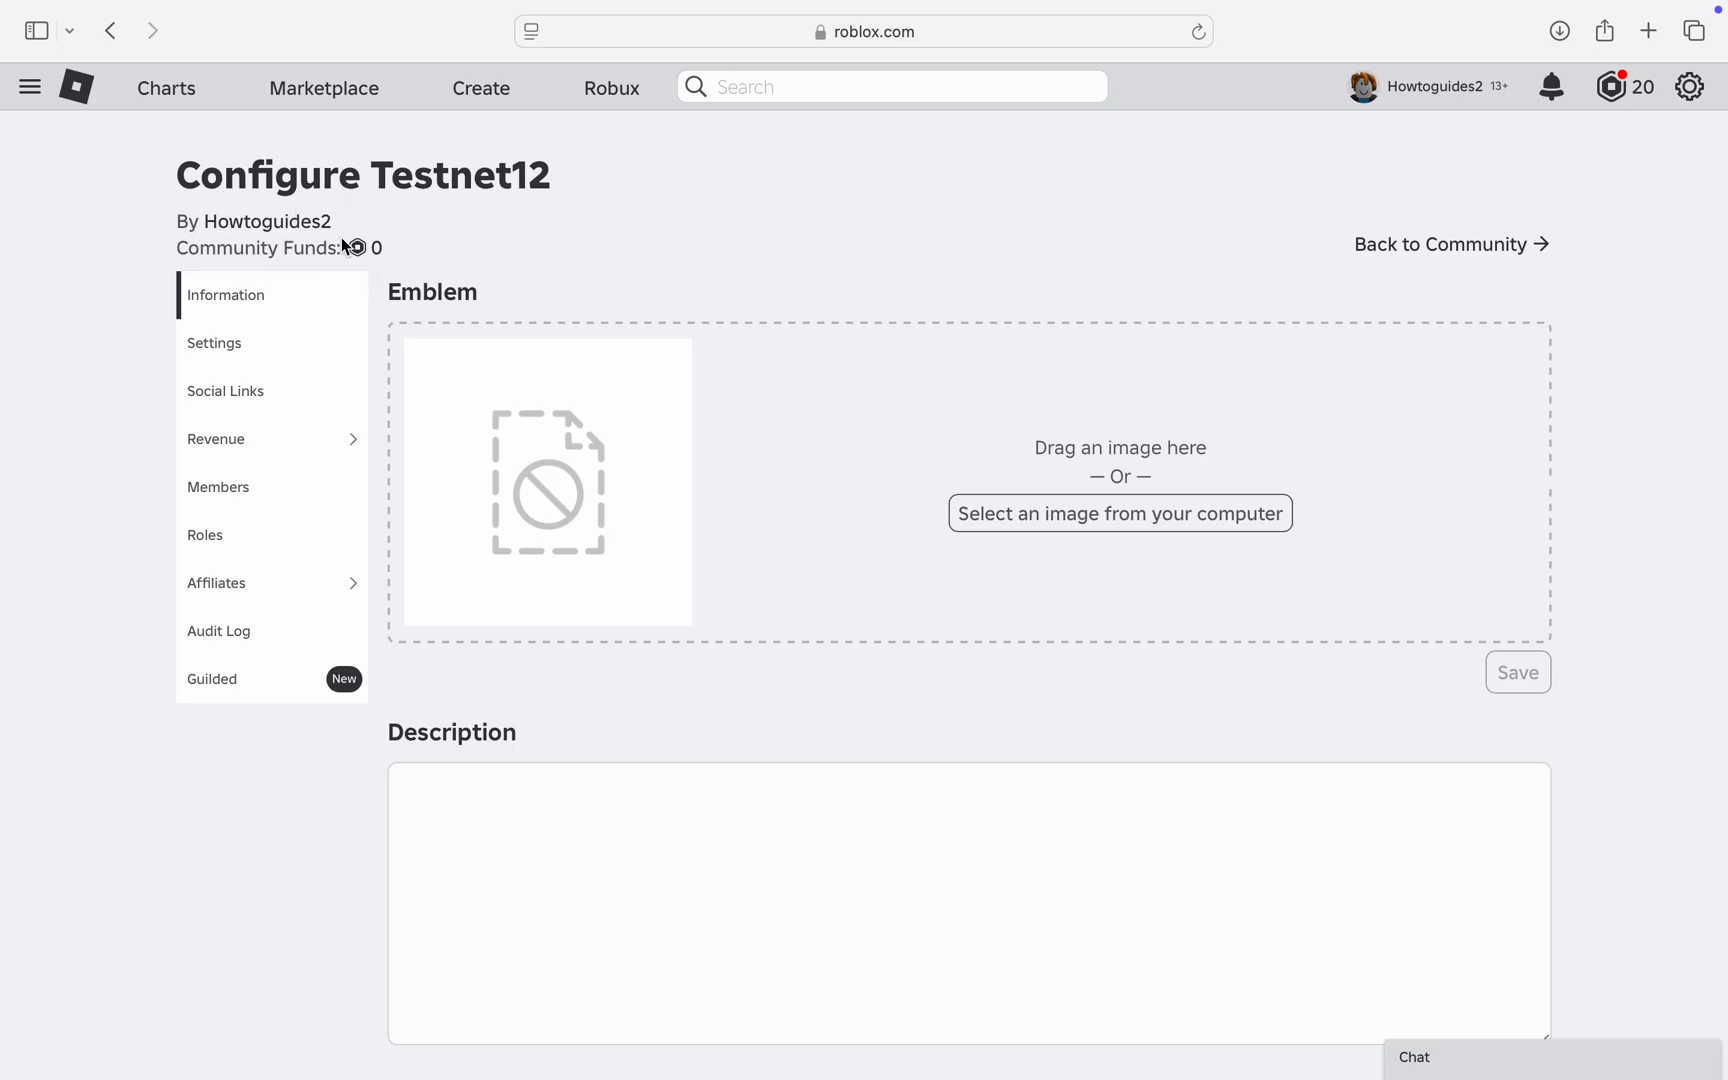
{"action": "mouse_move", "coordinate": [398, 256]}
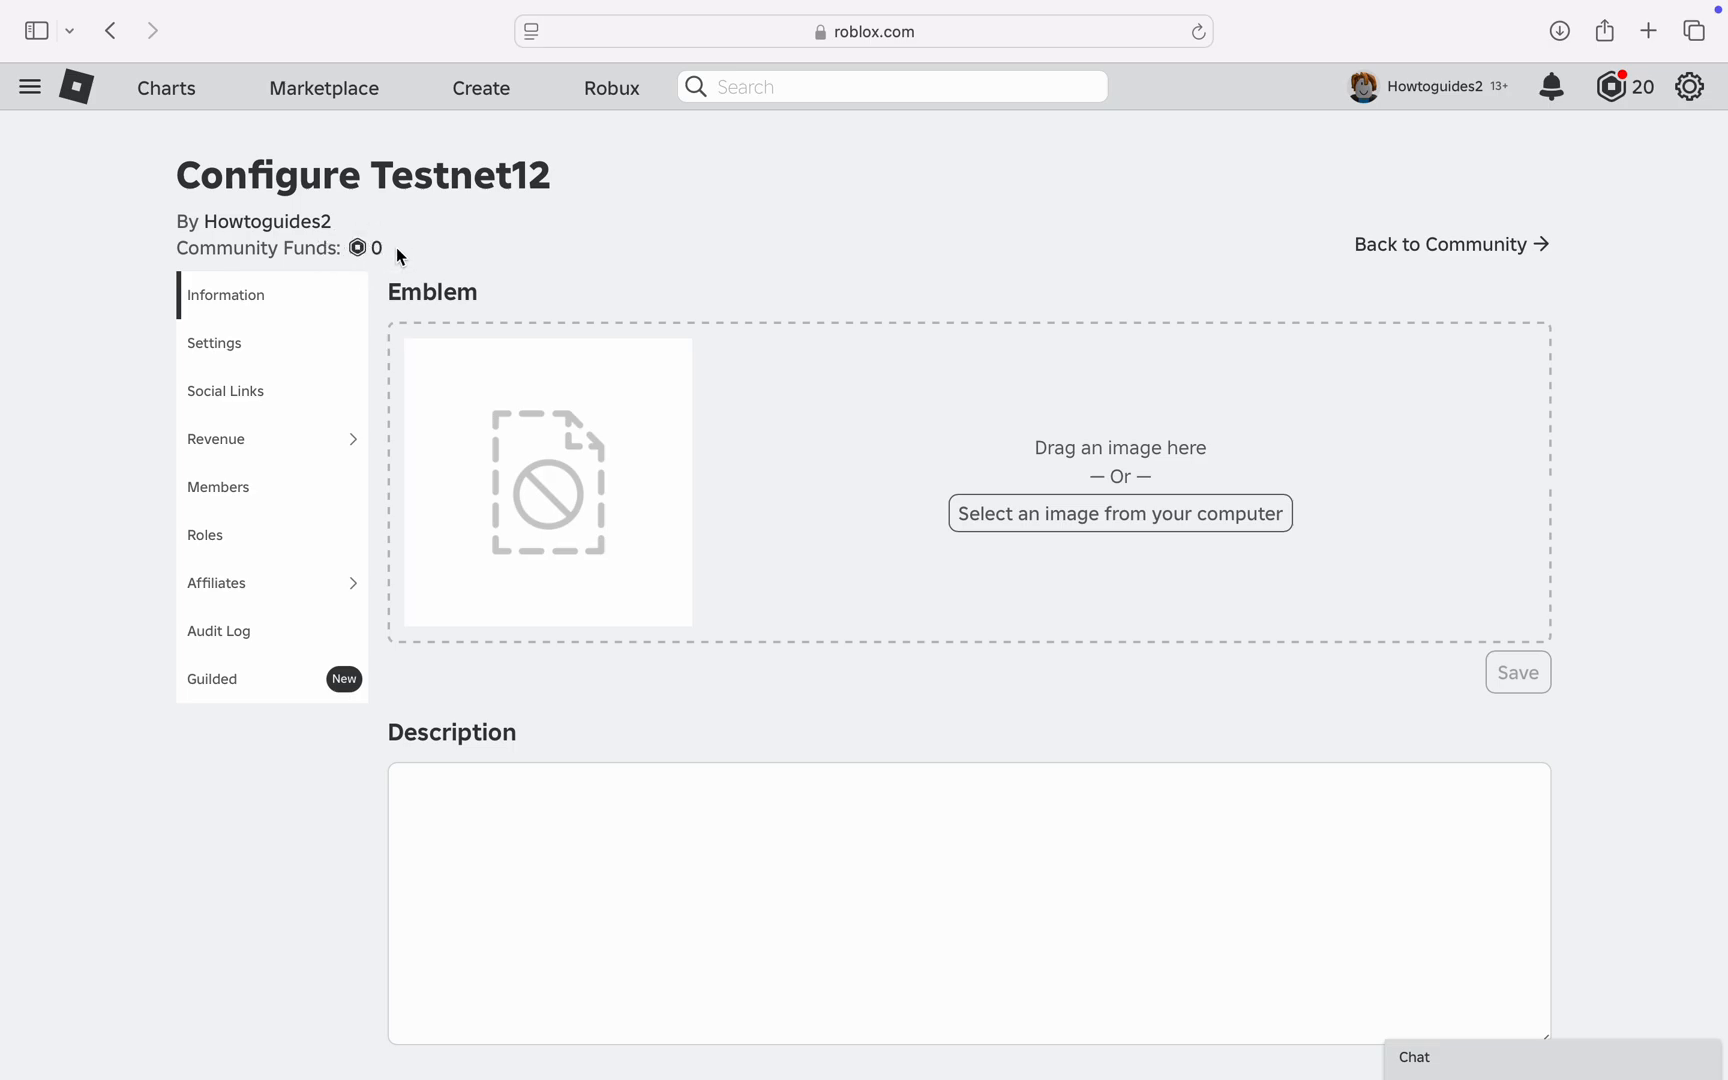
{"action": "mouse_move", "coordinate": [358, 252]}
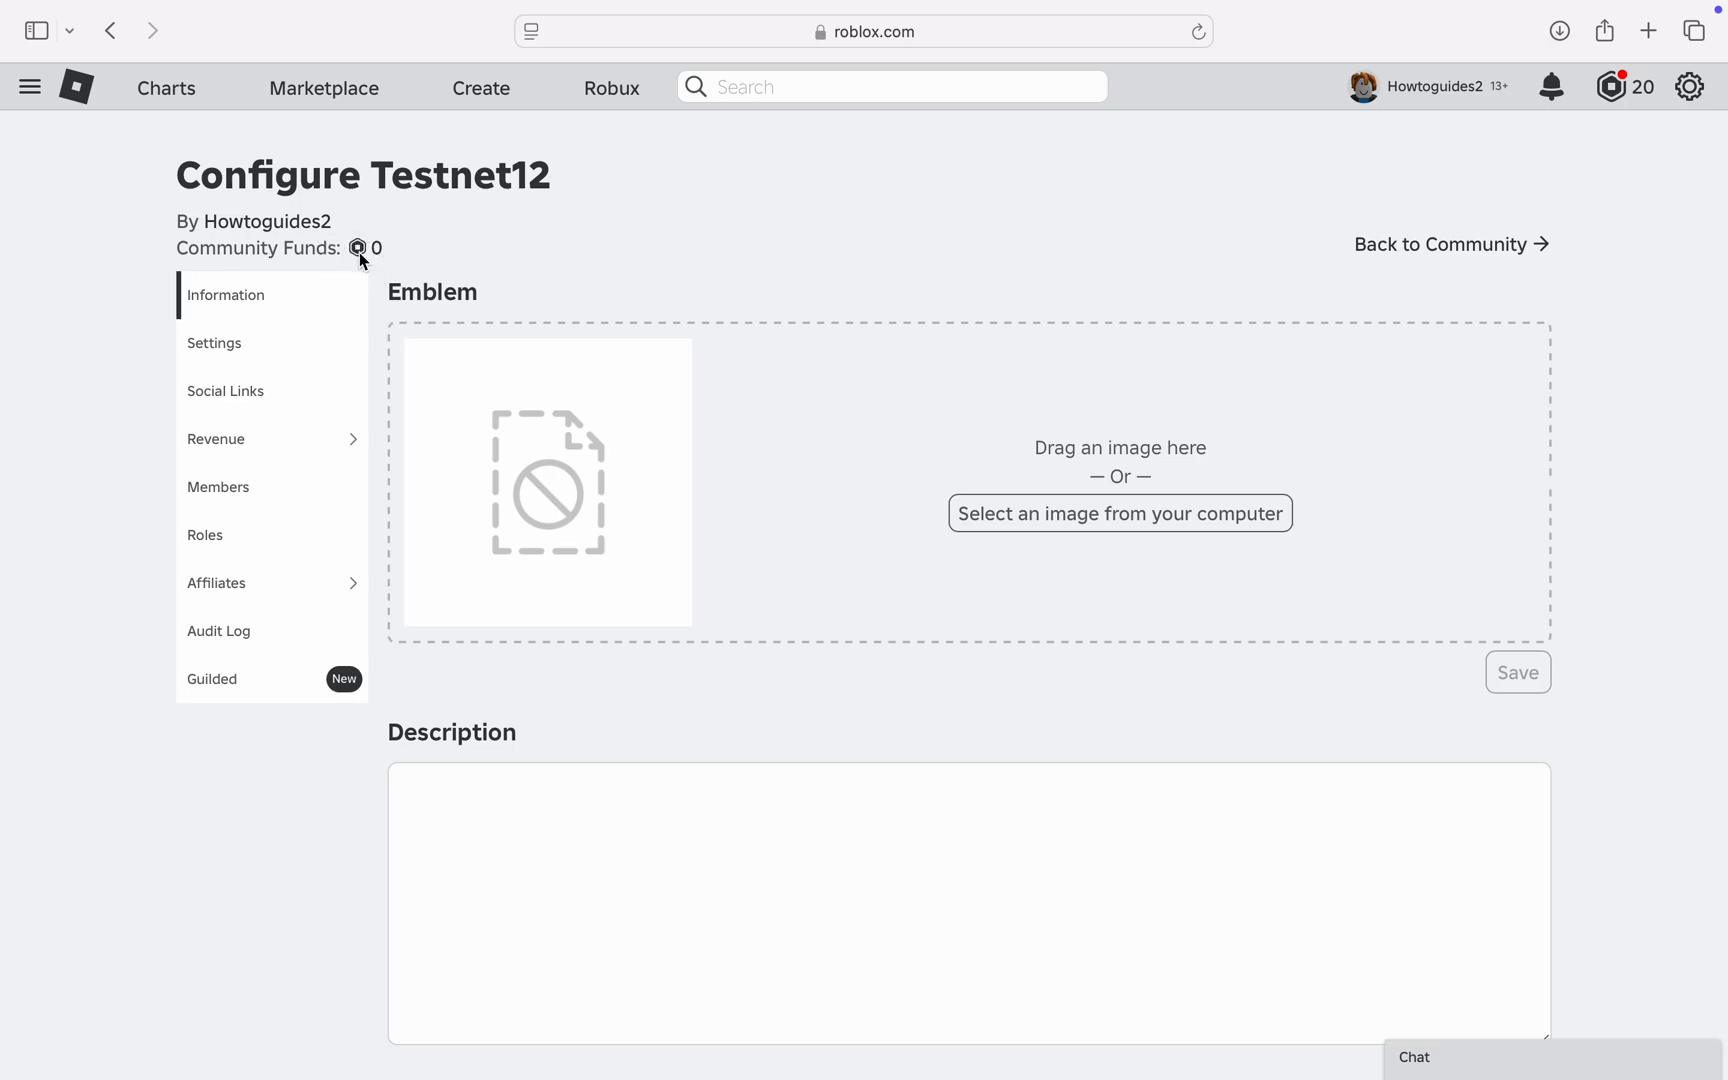
{"action": "mouse_move", "coordinate": [460, 400]}
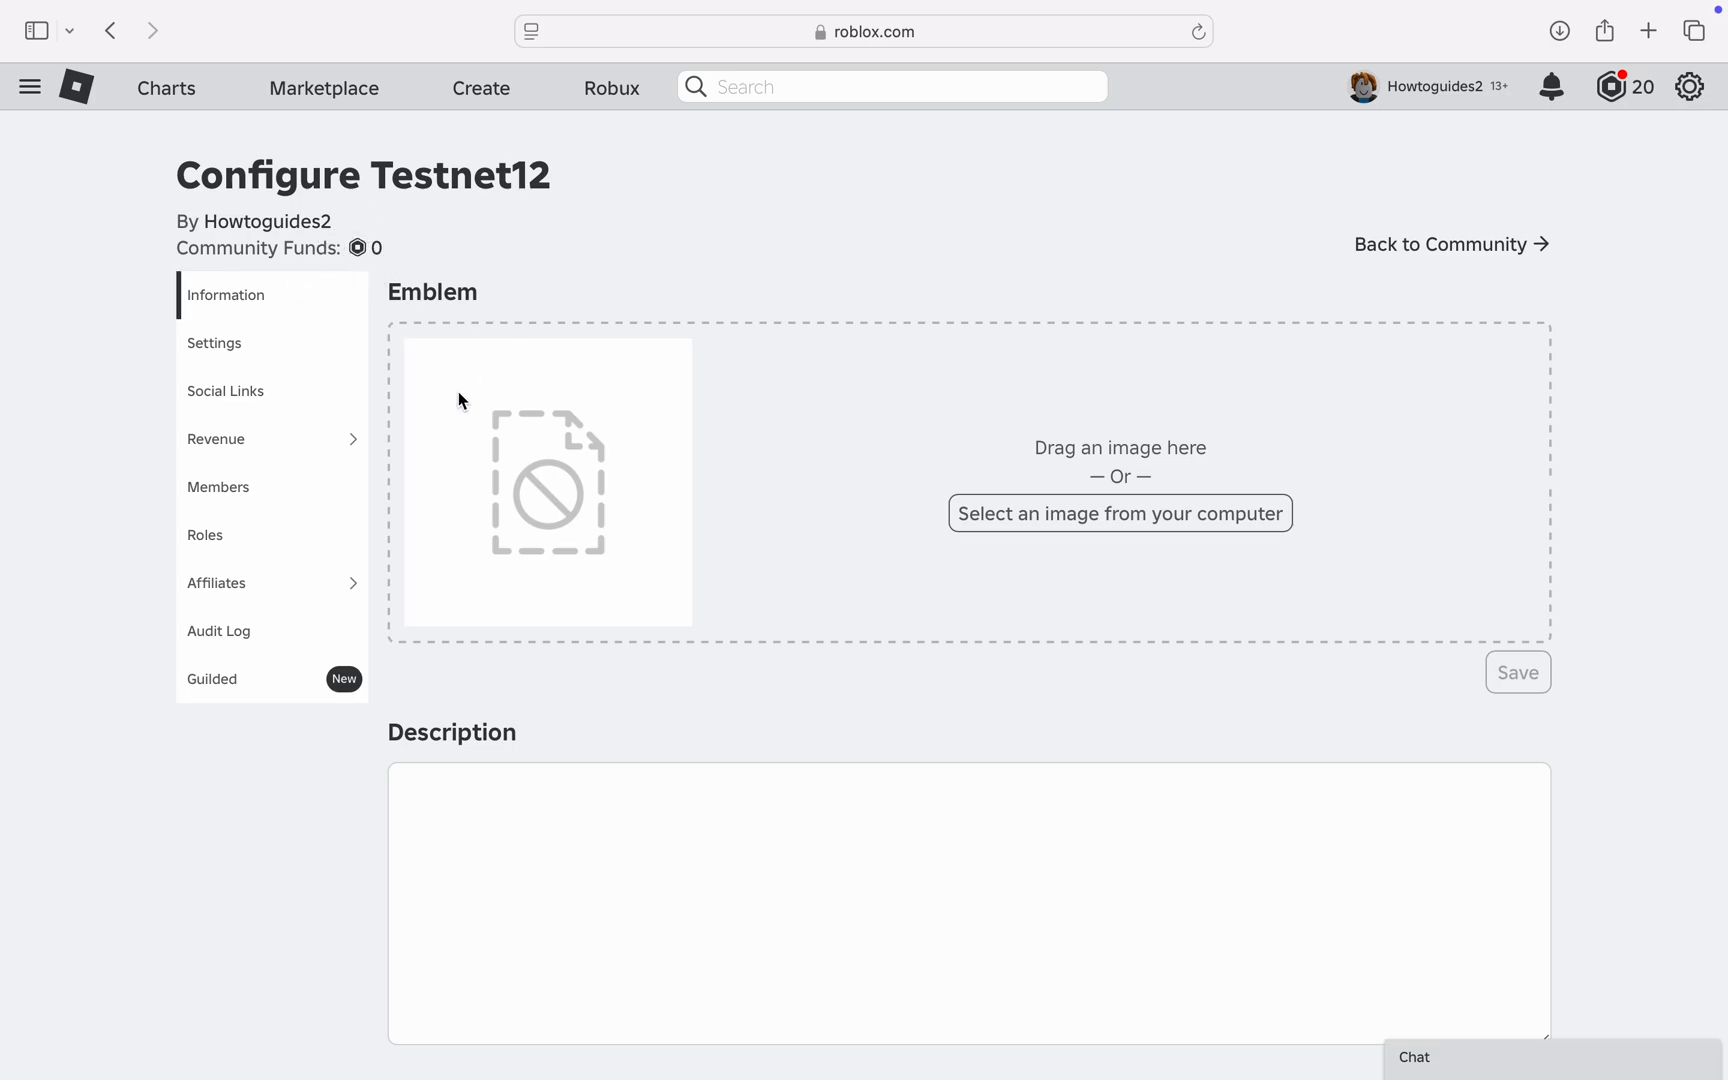
Step: Open Revenue > Summary for Testnet12 from the left sidebar
{"action": "left_click", "coordinate": [216, 439]}
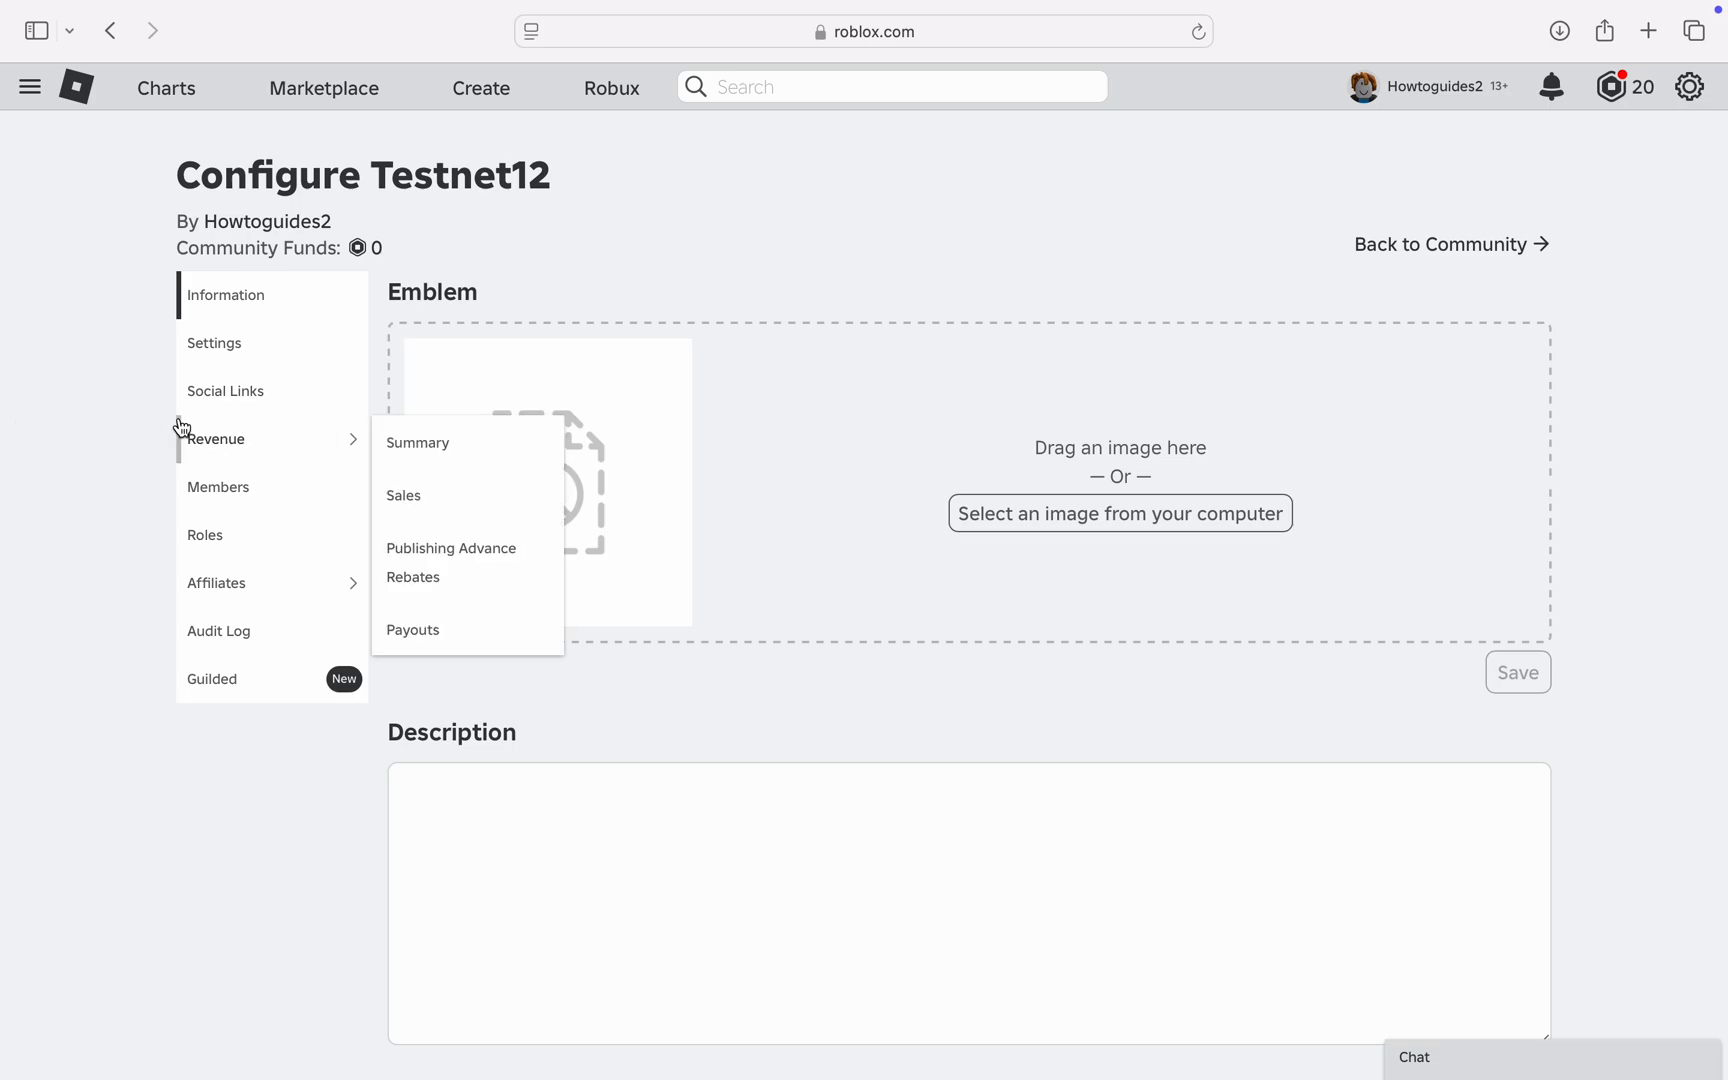
{"action": "mouse_move", "coordinate": [287, 435]}
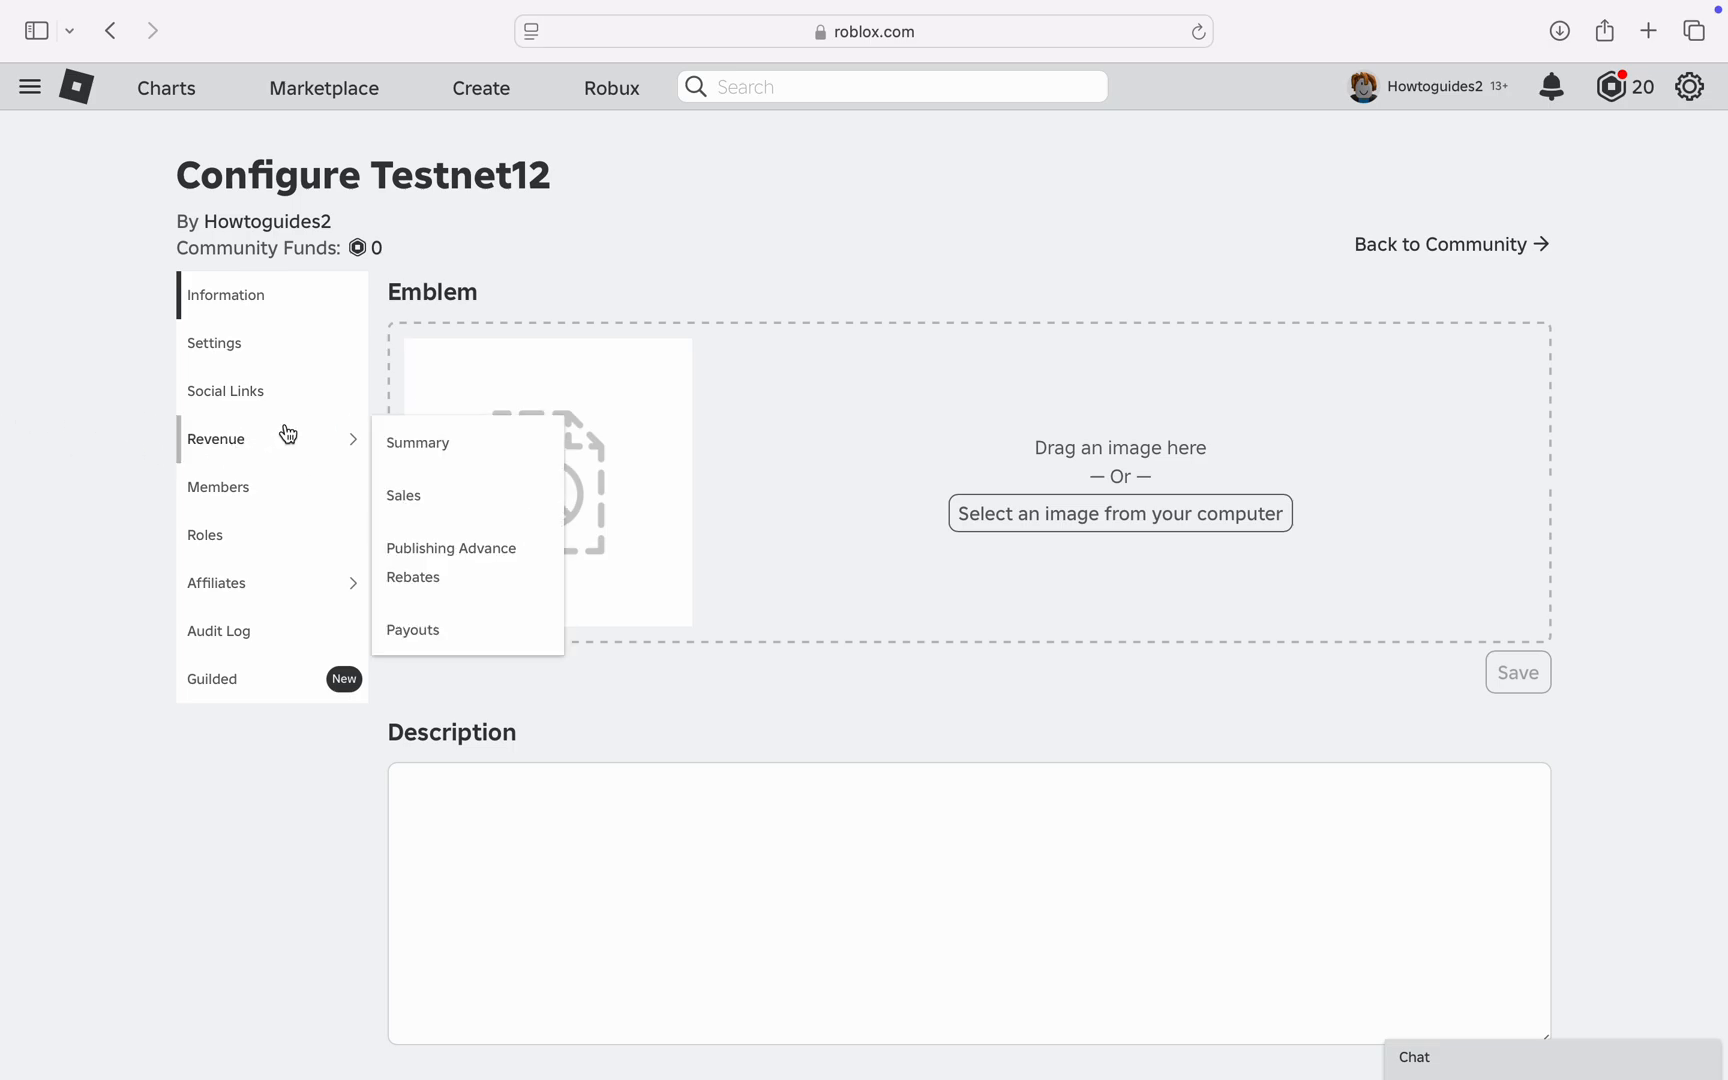
{"action": "mouse_move", "coordinate": [486, 509]}
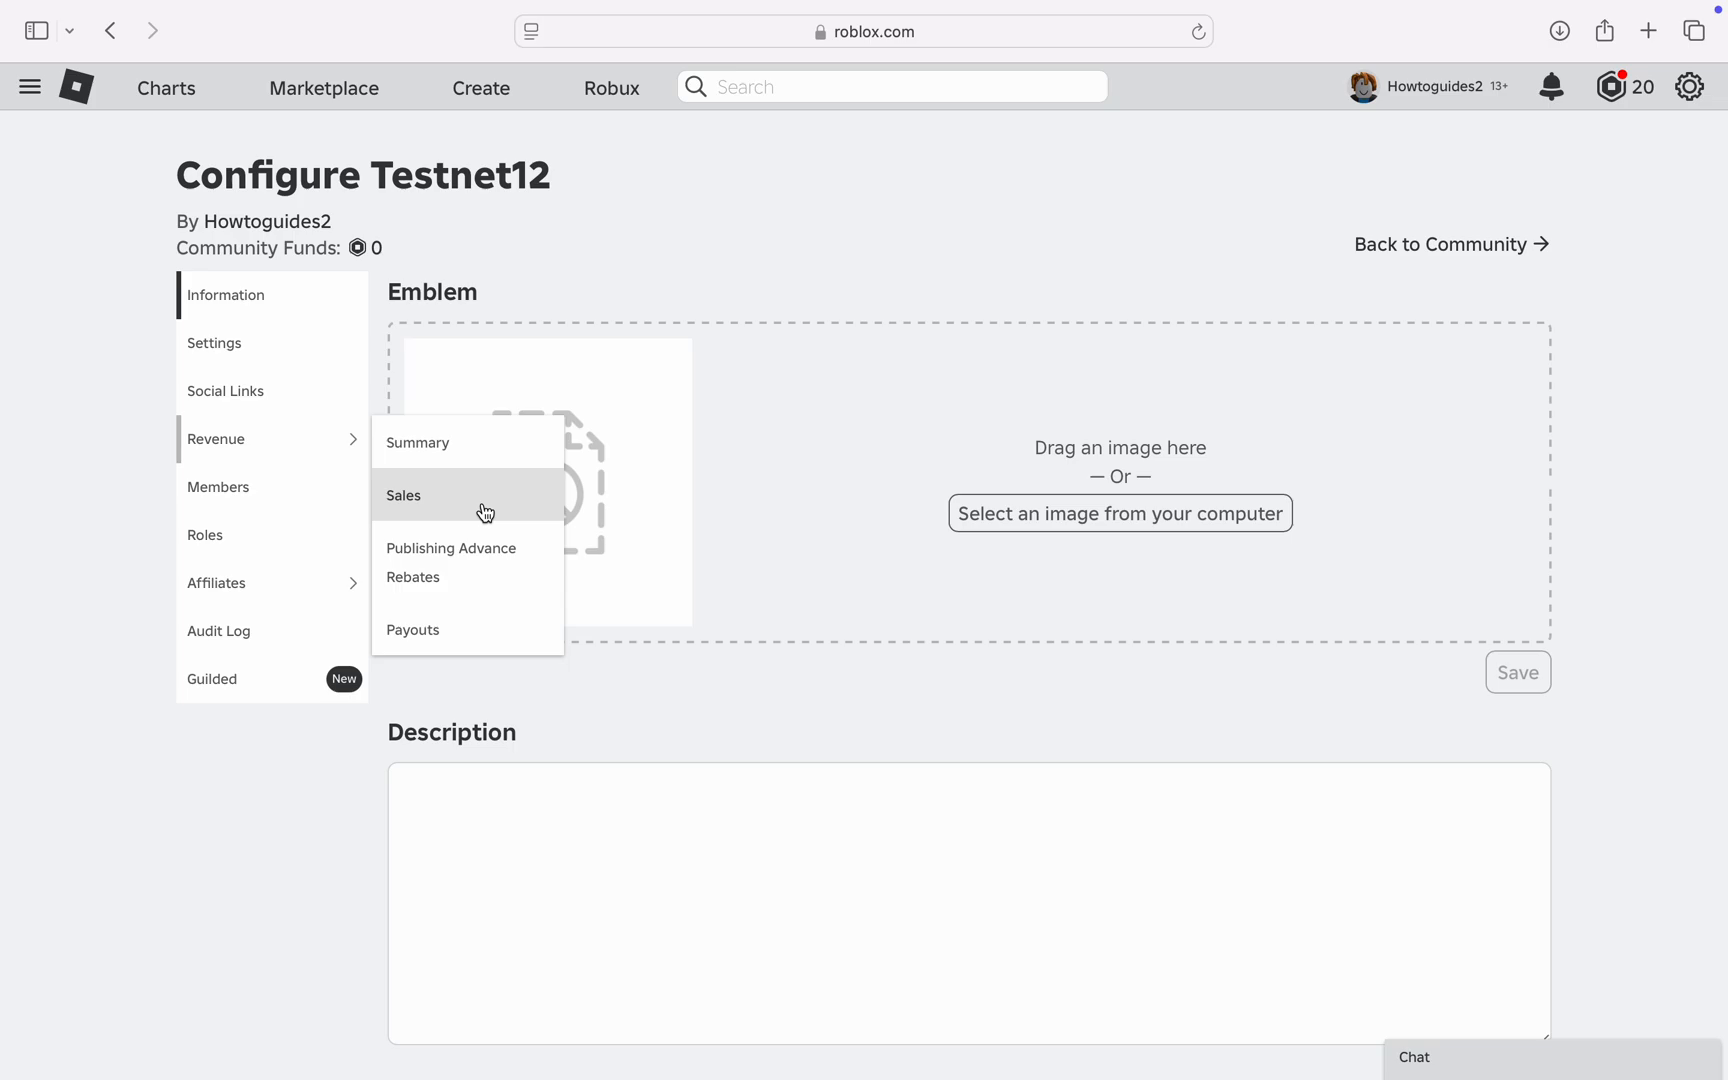
{"action": "mouse_move", "coordinate": [493, 510]}
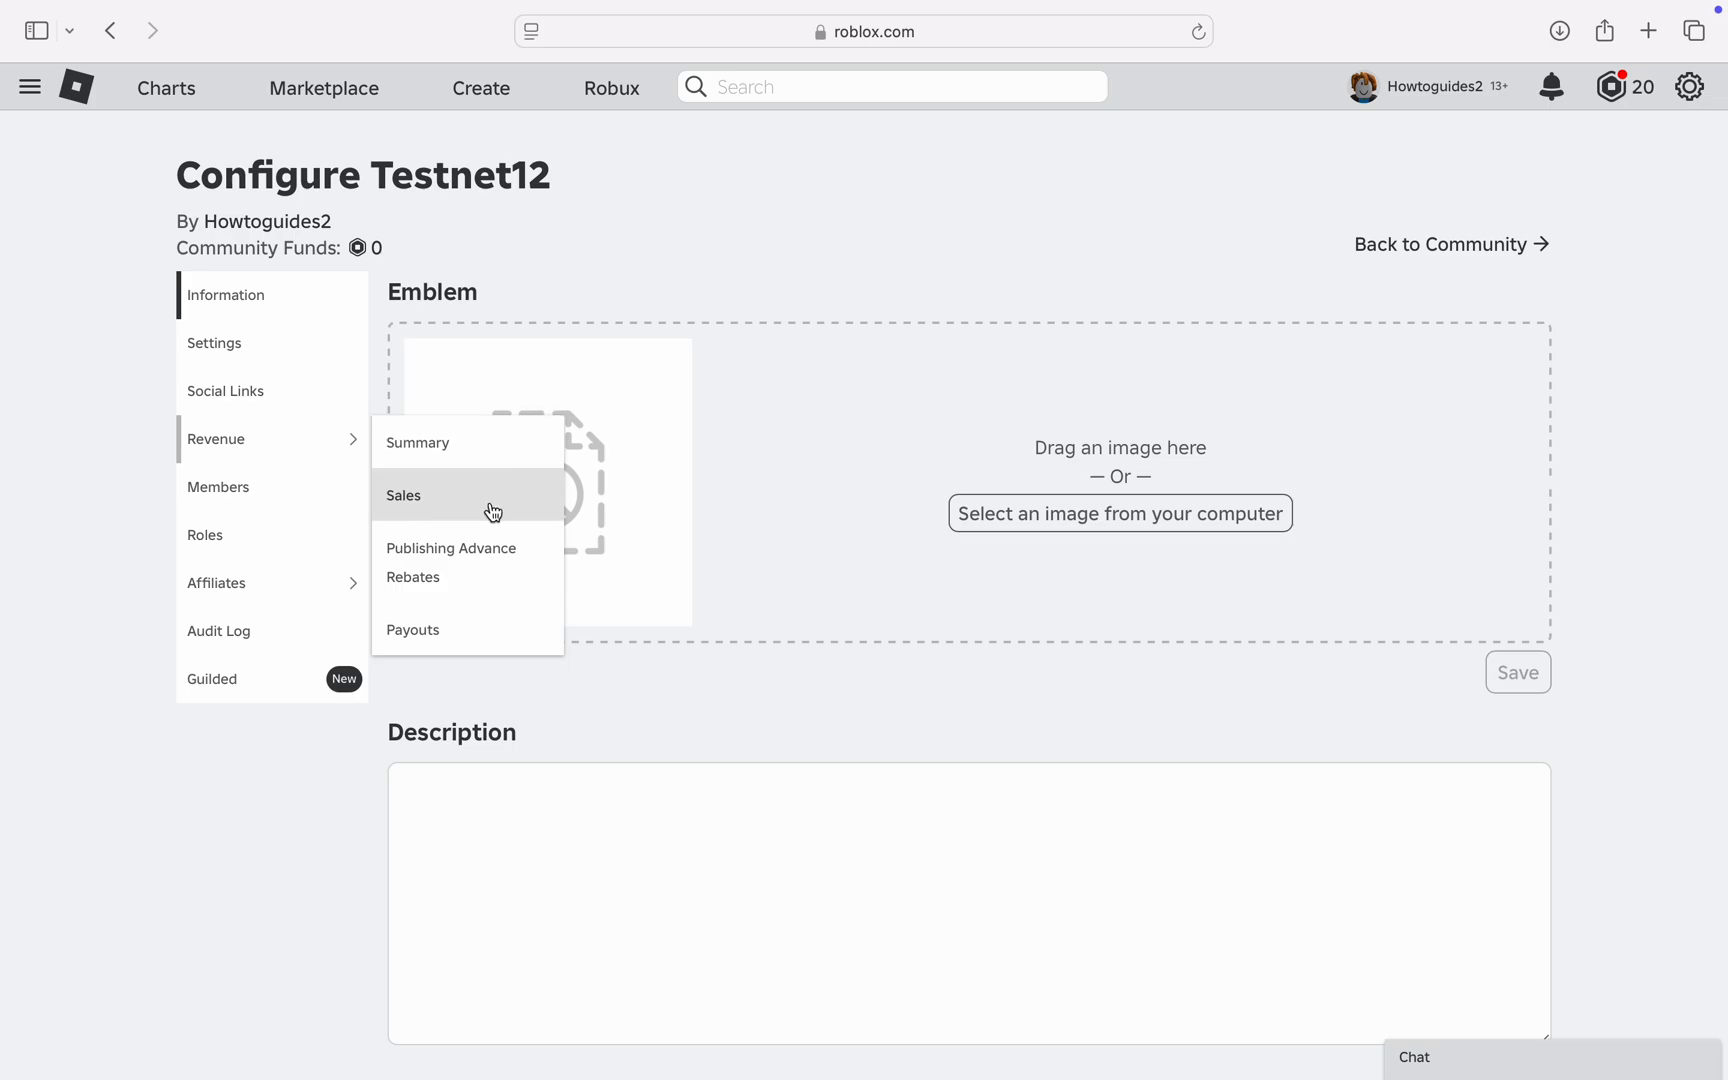
{"action": "mouse_move", "coordinate": [512, 562]}
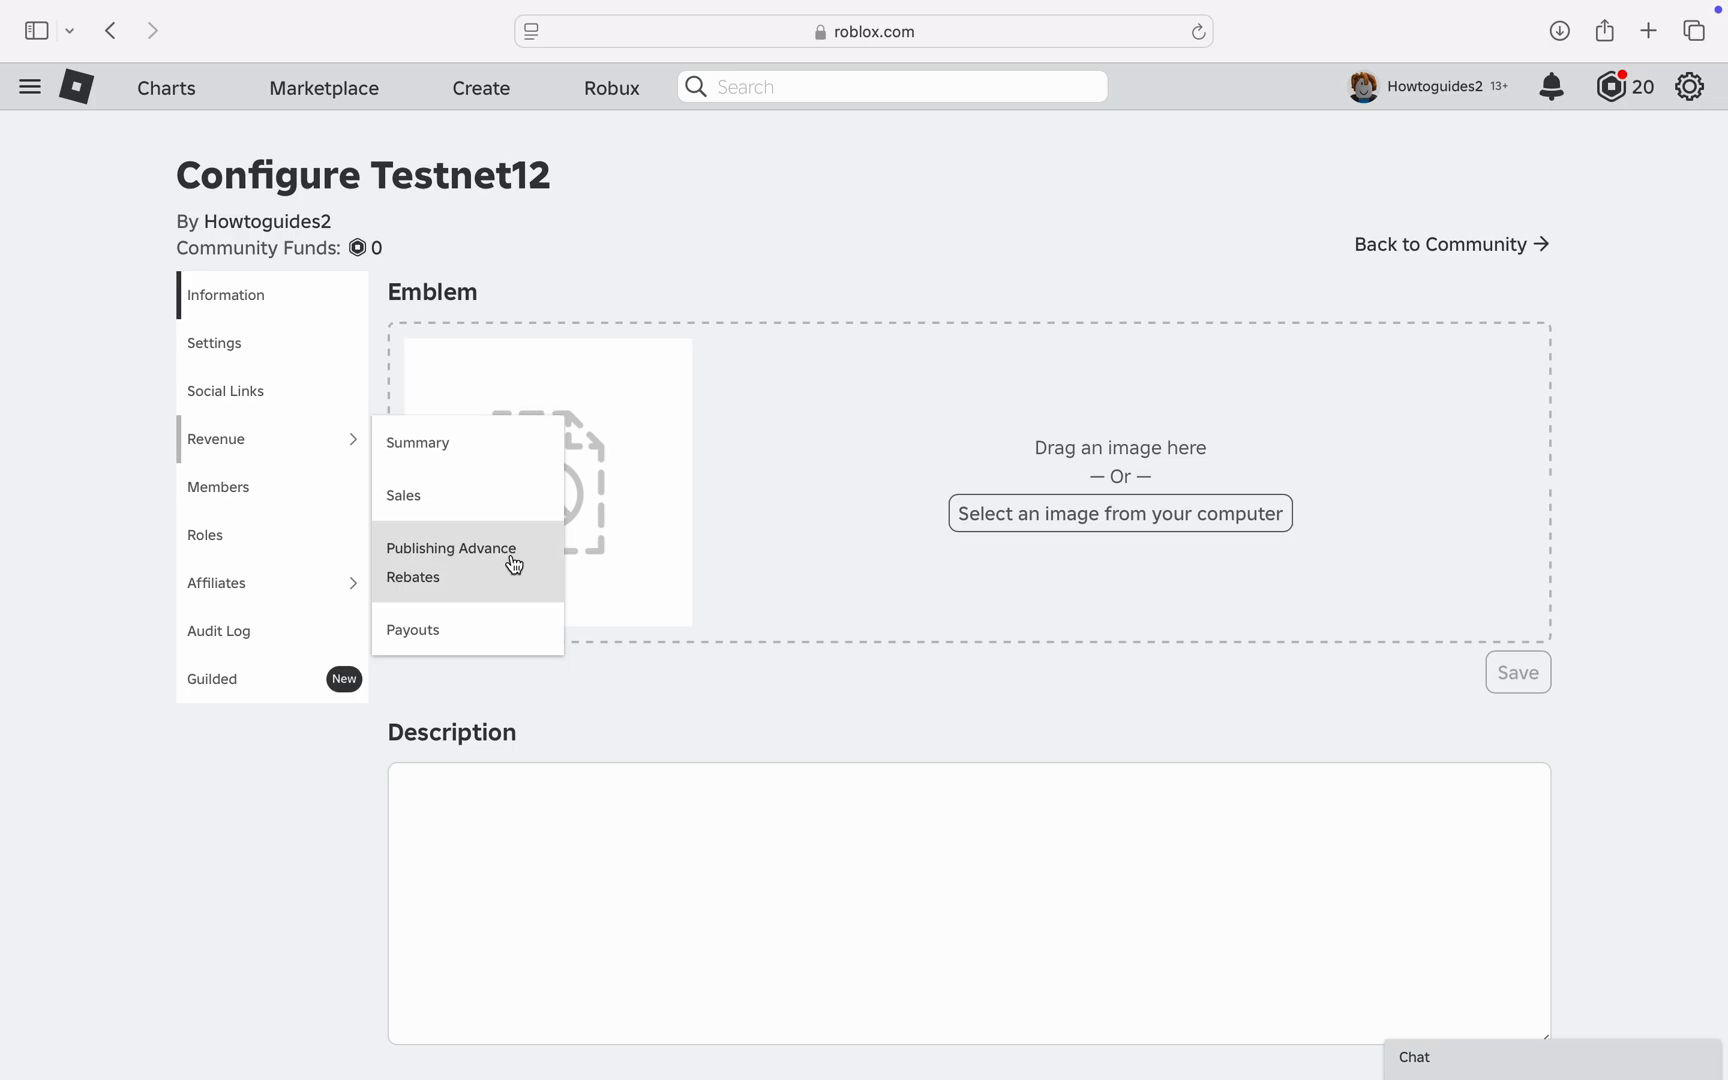
{"action": "left_click", "coordinate": [418, 442]}
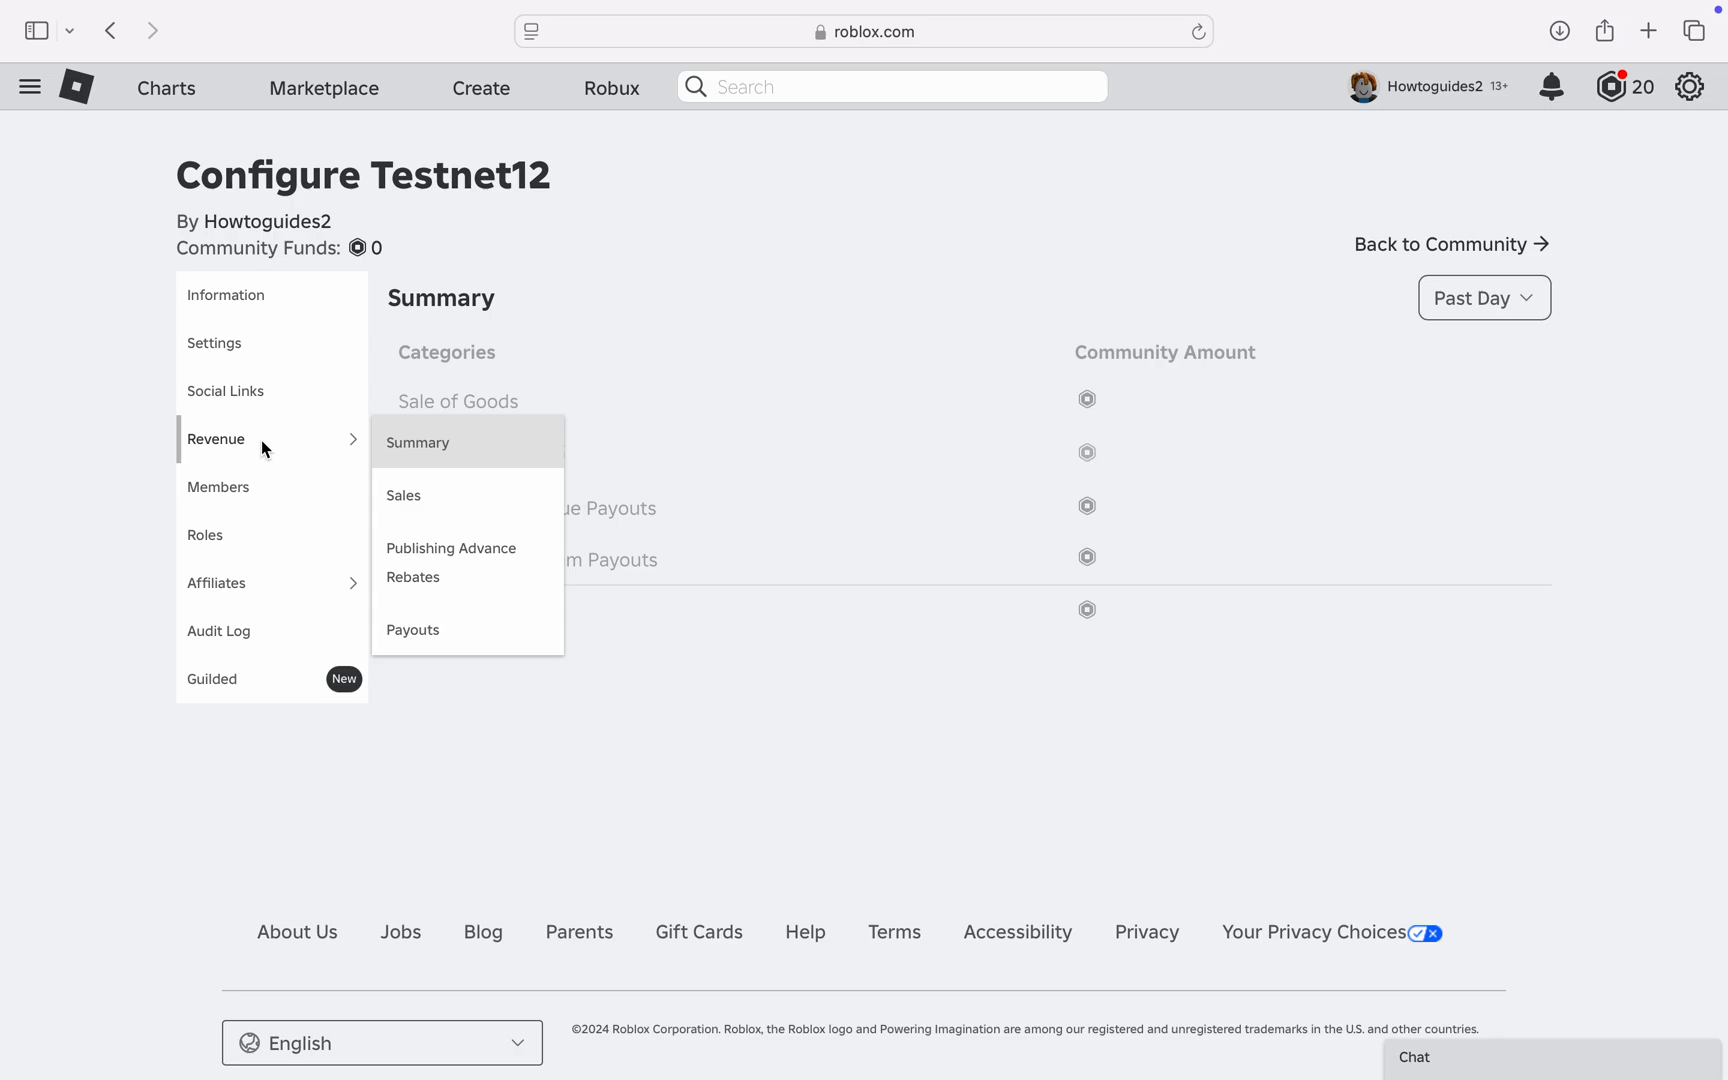
Step: Close the Revenue submenu and open the Past Day time-period dropdown
{"action": "left_click", "coordinate": [417, 442]}
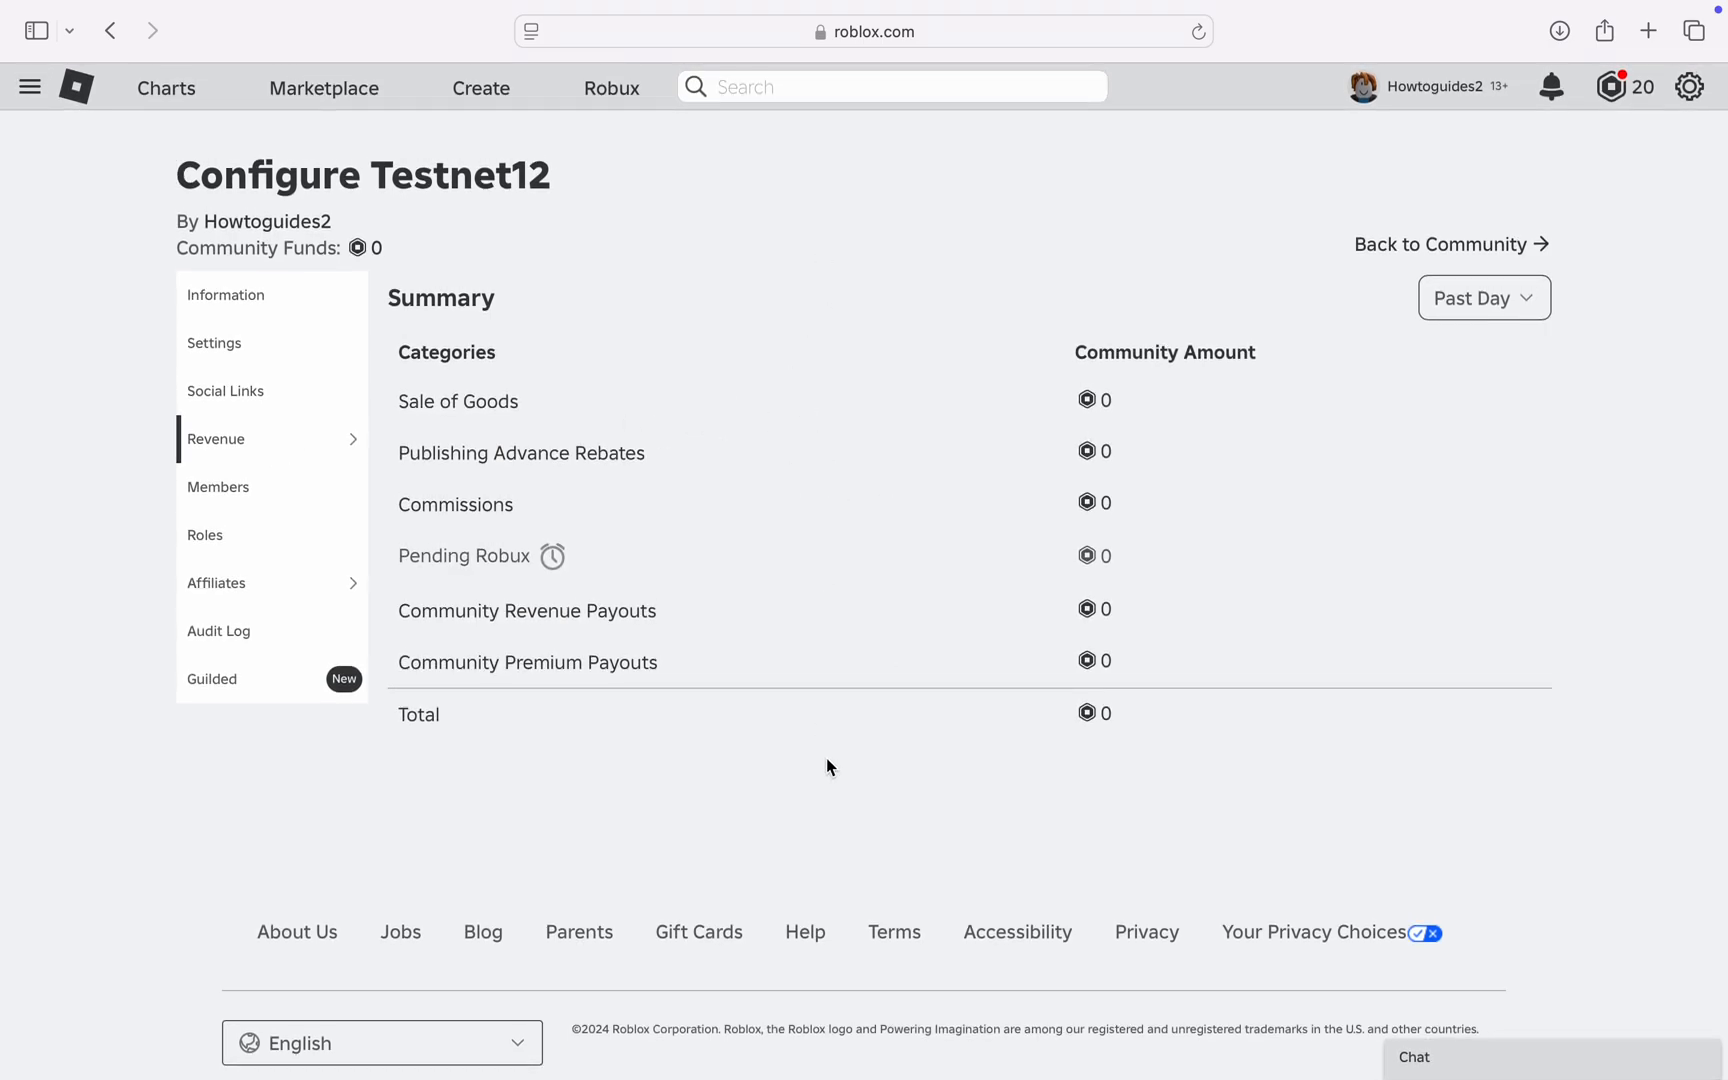
{"action": "left_click", "coordinate": [216, 439]}
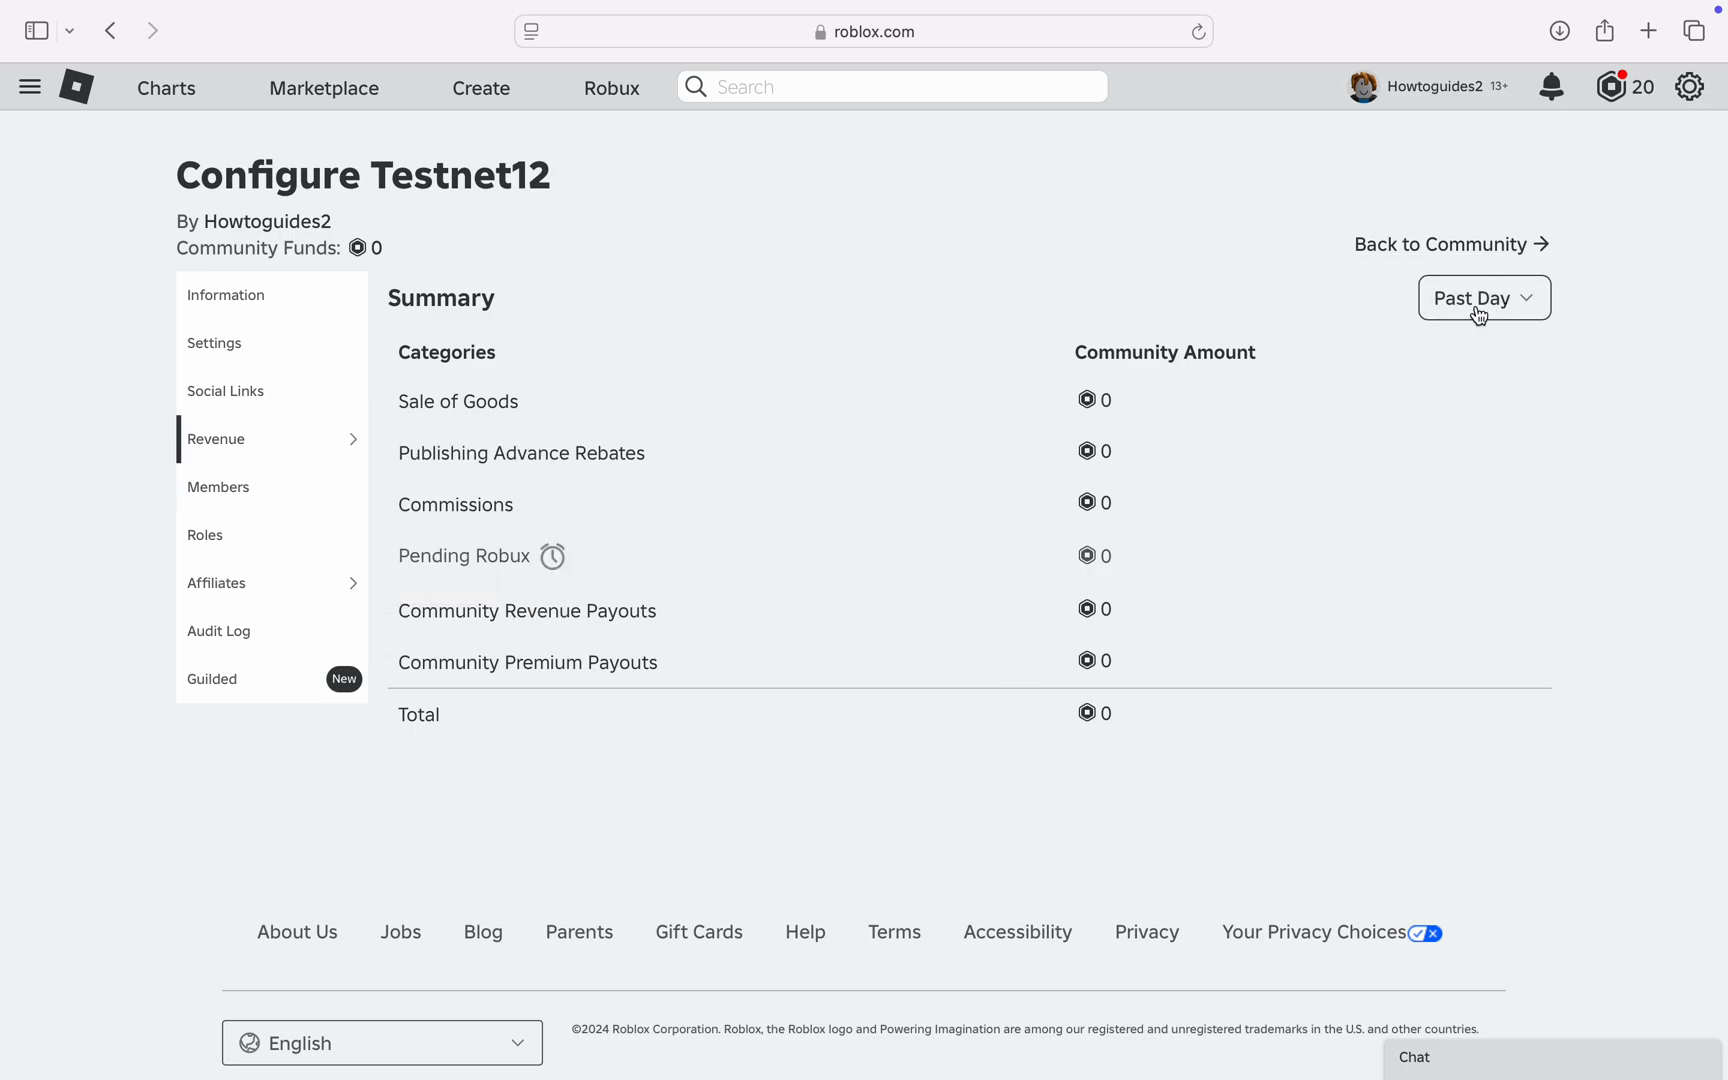
{"action": "left_click", "coordinate": [1483, 298]}
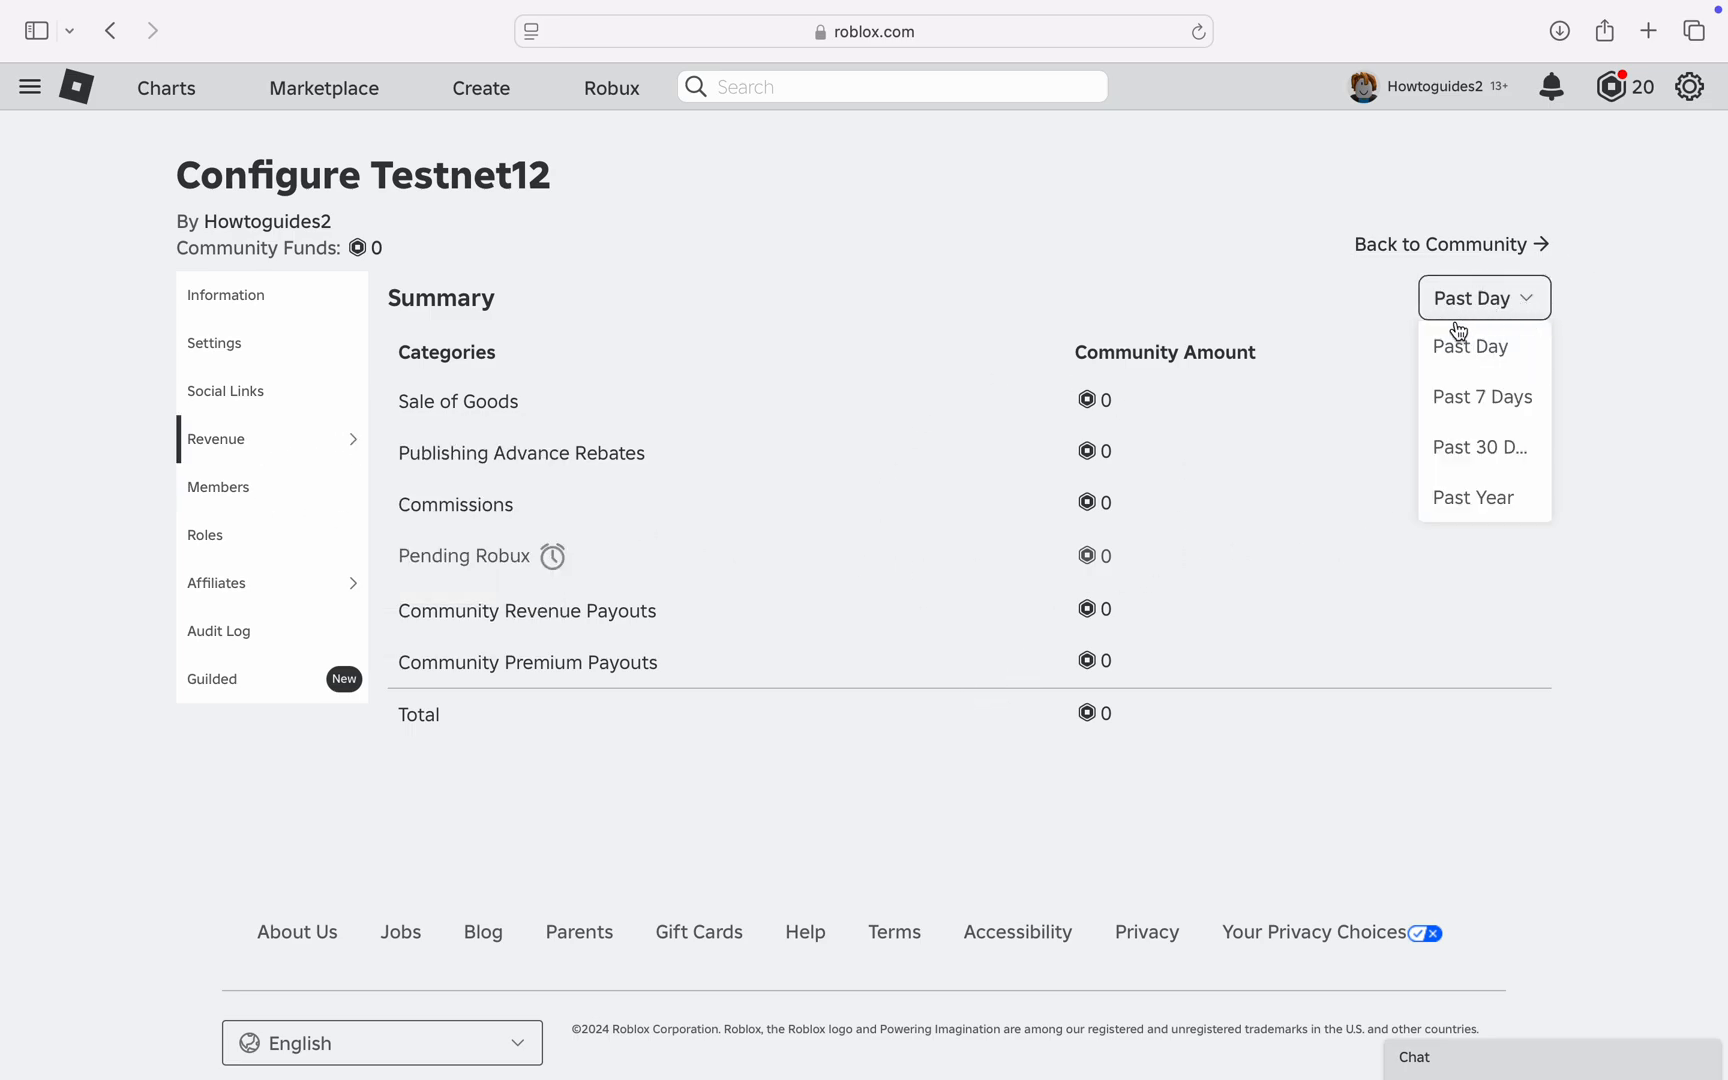